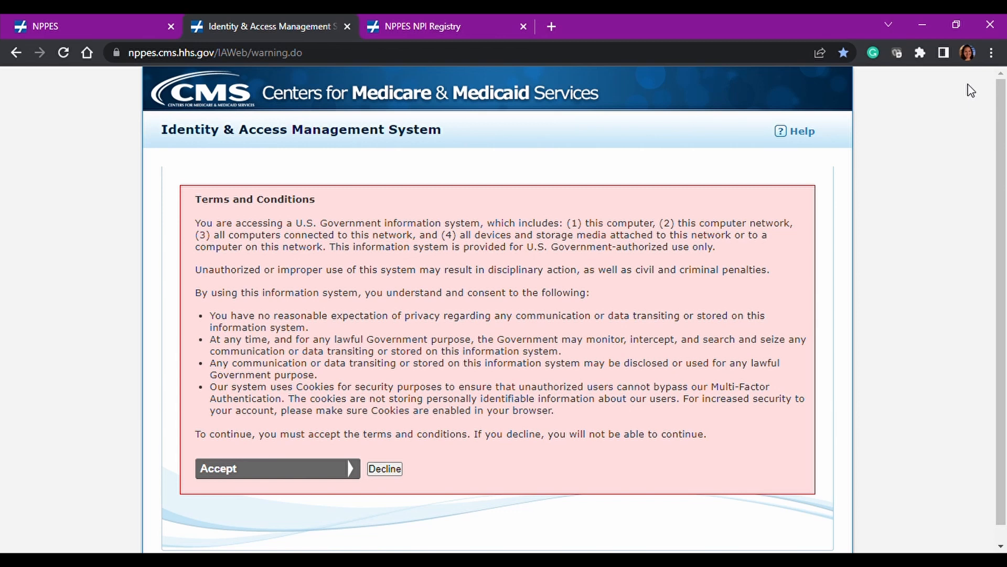
pyautogui.moveTo(489, 263)
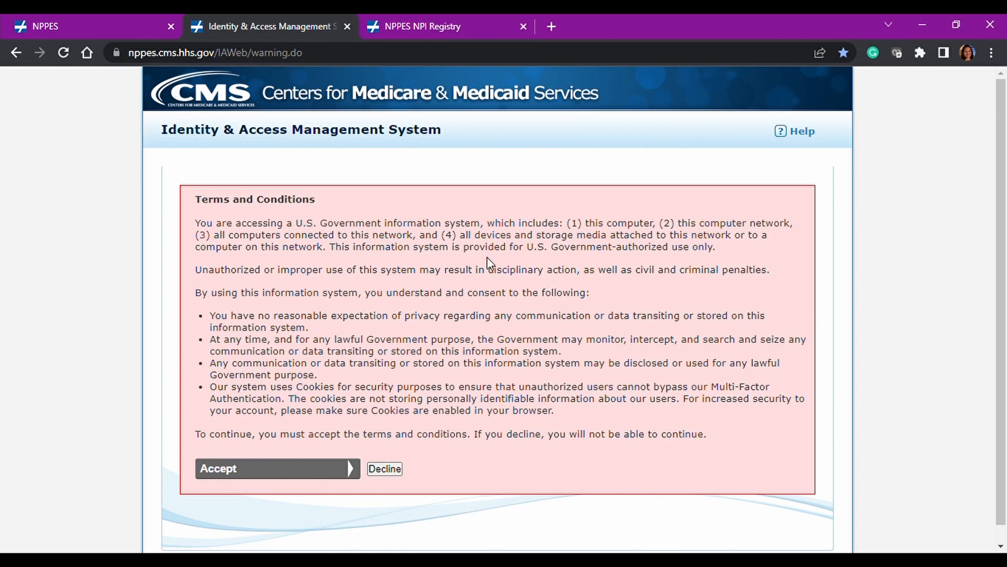
pyautogui.moveTo(370, 272)
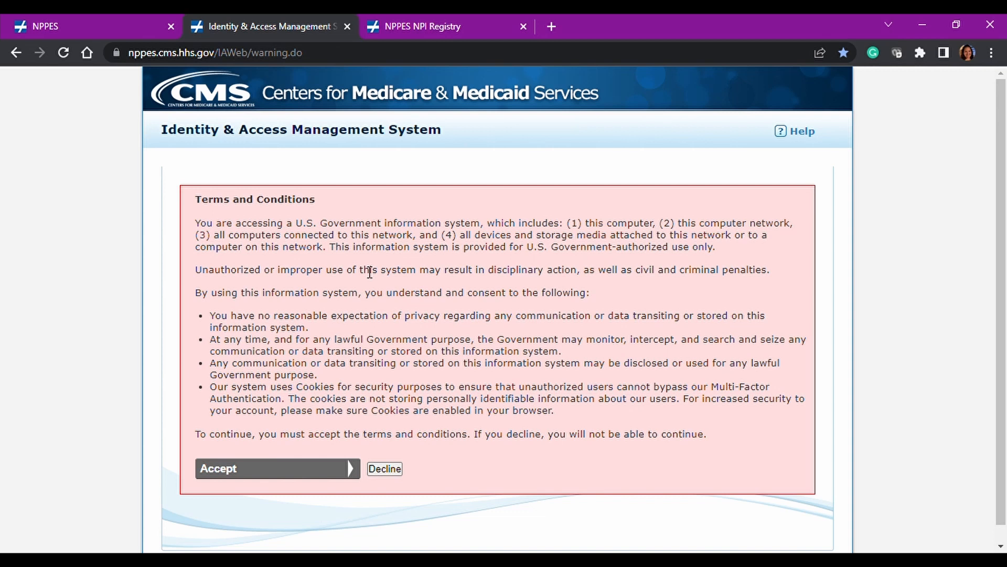
pyautogui.moveTo(303, 241)
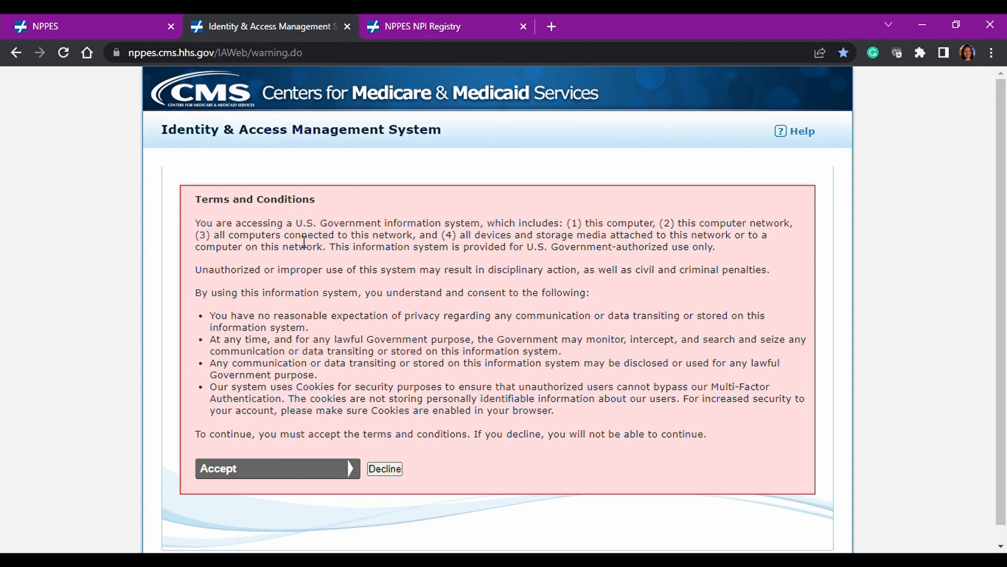
pyautogui.moveTo(277, 468)
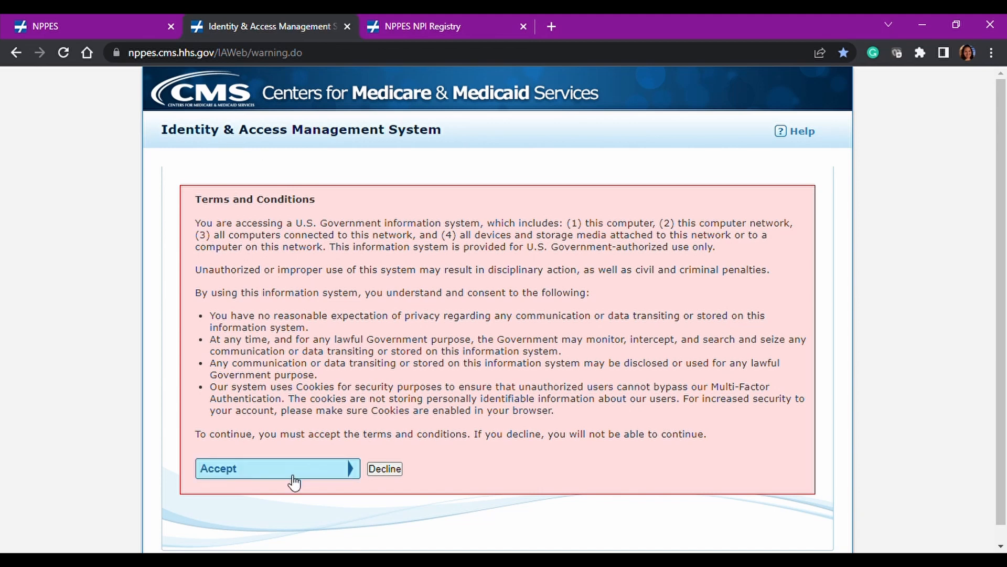
# Accept the I&A terms and read the sign-in page's PECOS, EHR and NPPES descriptions.
pyautogui.click(276, 467)
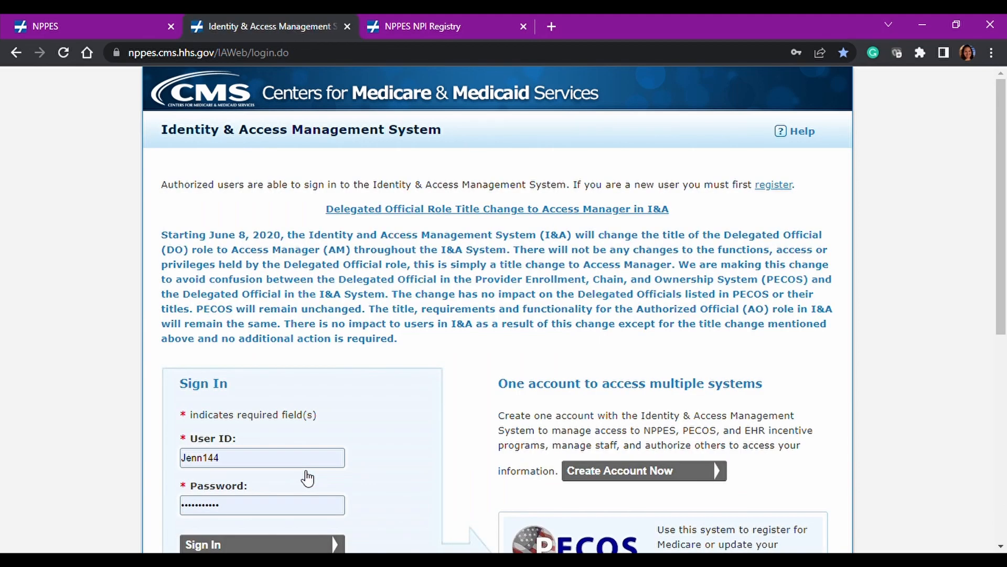
pyautogui.scroll(-3)
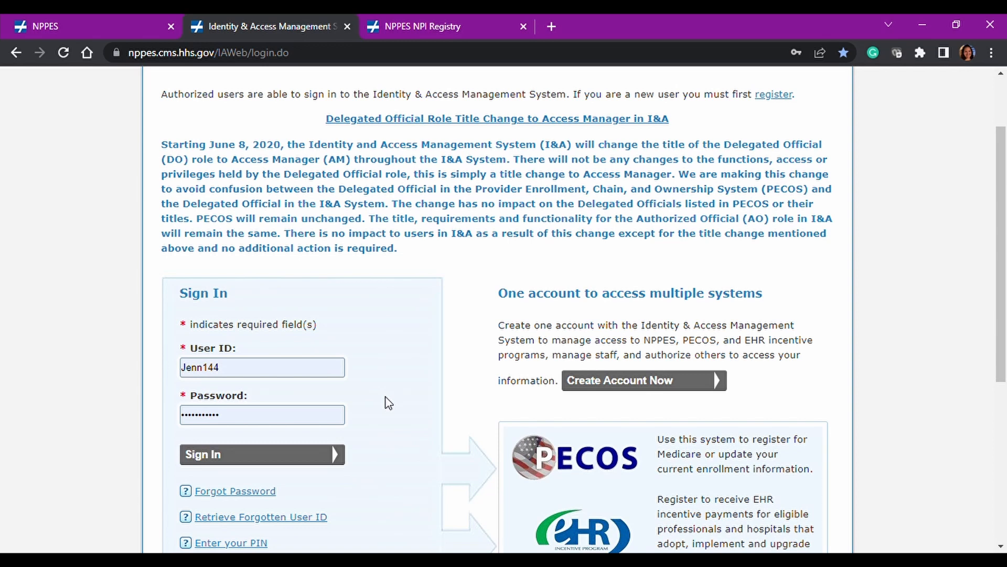
pyautogui.scroll(-3)
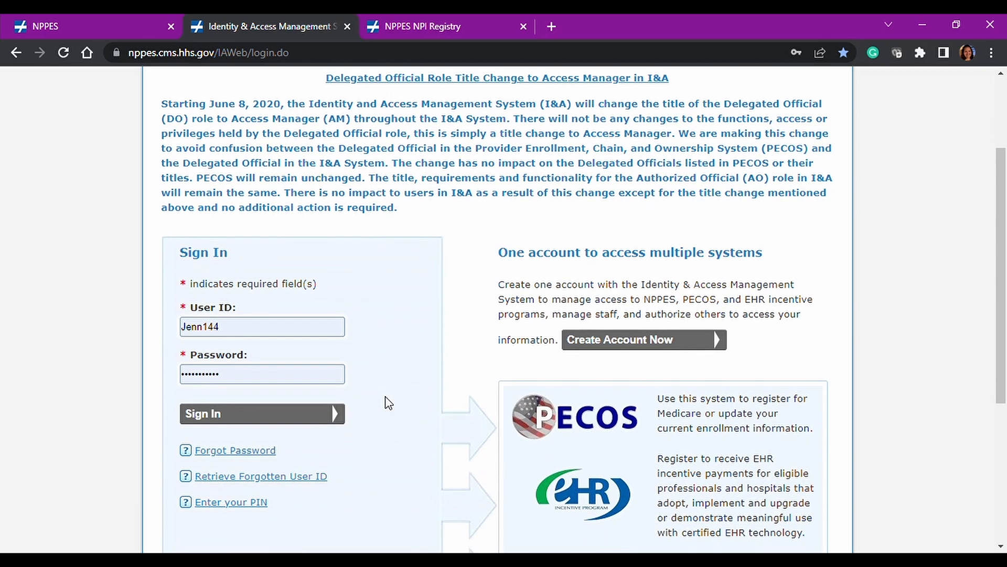
pyautogui.scroll(3)
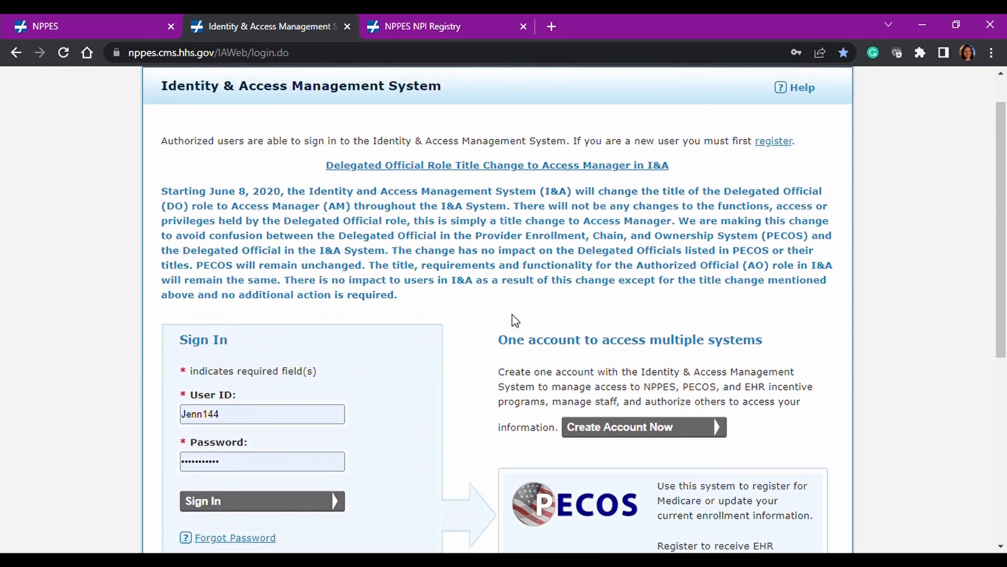
pyautogui.scroll(-3)
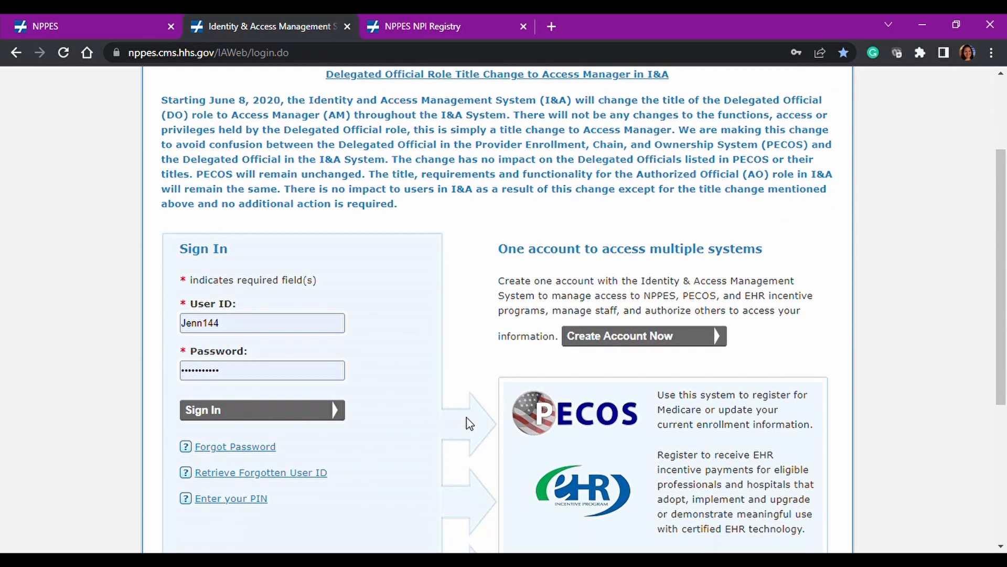
pyautogui.scroll(-3)
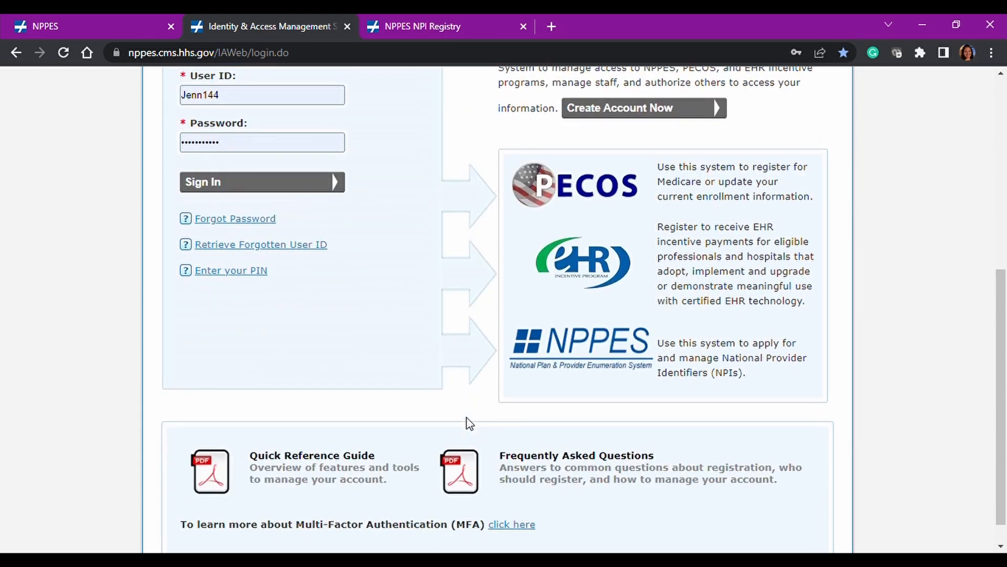
pyautogui.moveTo(528, 452)
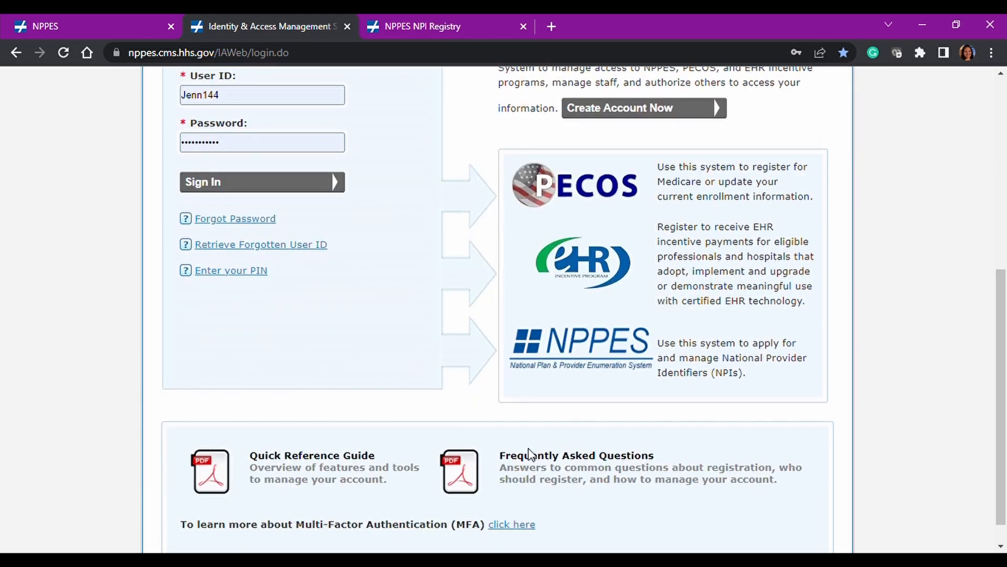
pyautogui.scroll(-3)
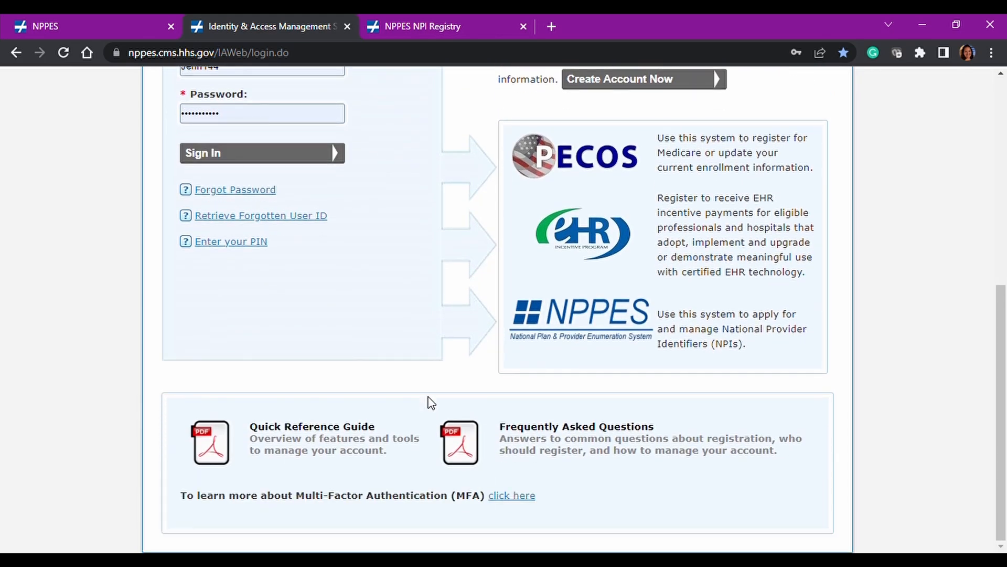
pyautogui.scroll(3)
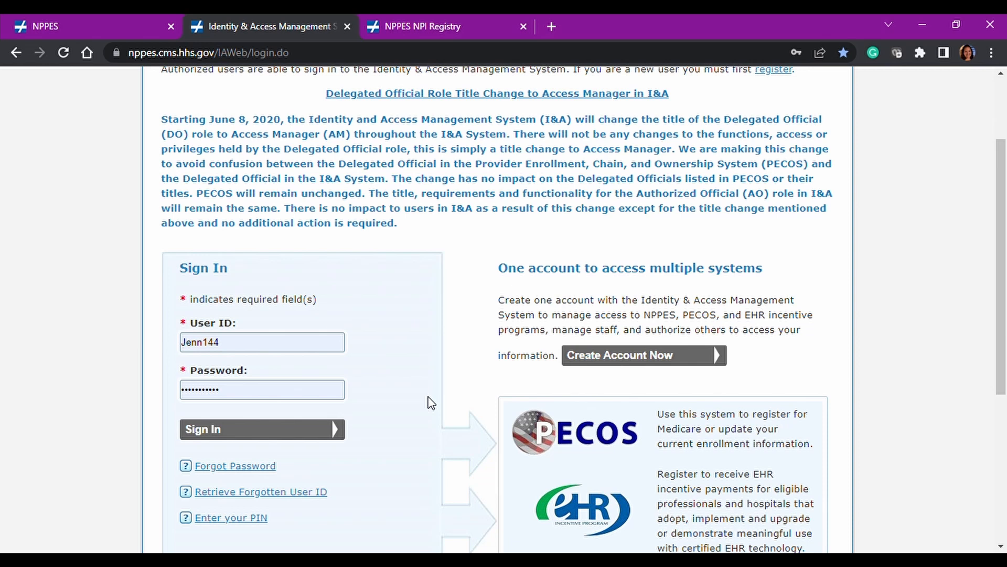
# Sign in to I&A and mark 'I understand, do not show me this again' on the title change notice.
pyautogui.click(262, 429)
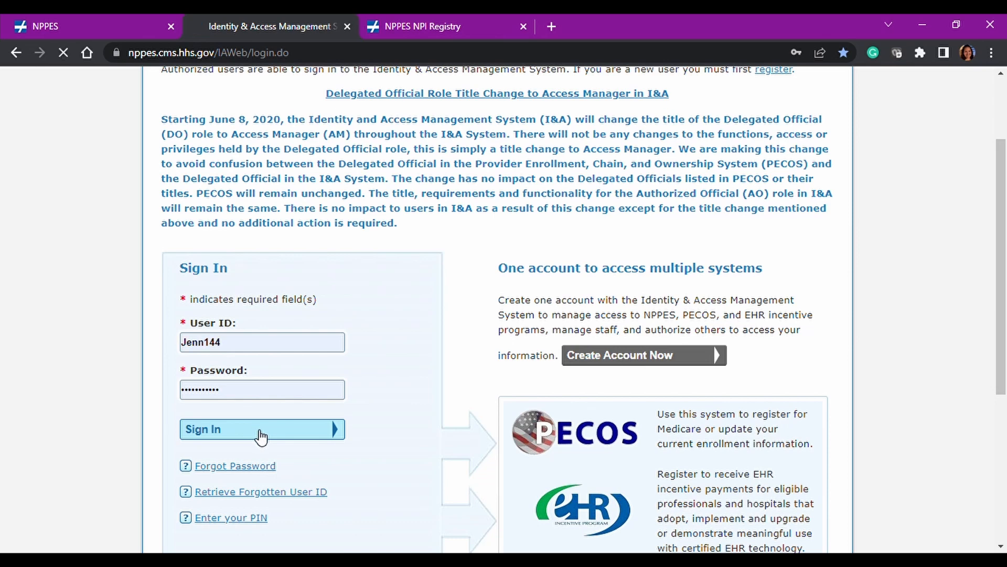
pyautogui.click(262, 429)
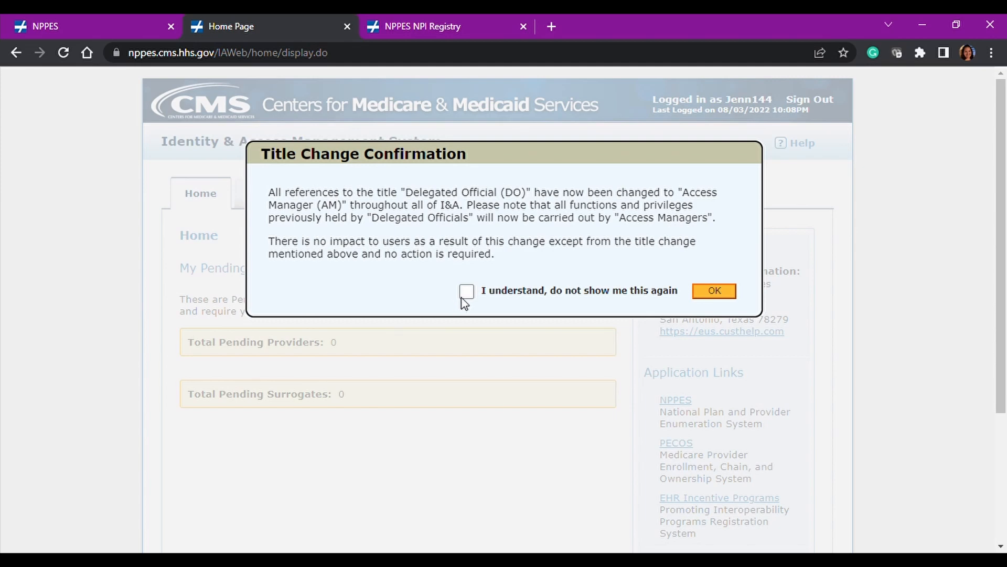
pyautogui.click(467, 291)
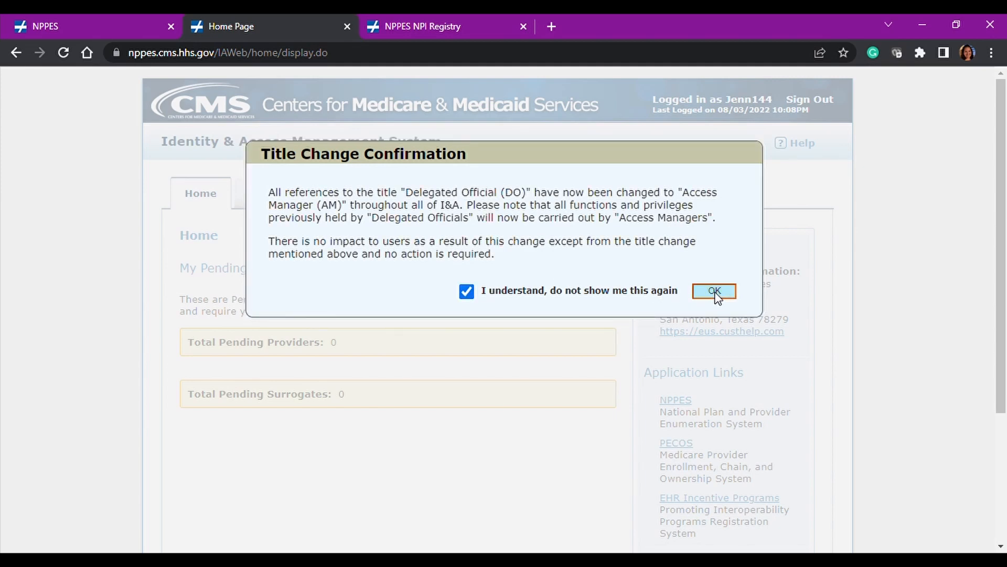
pyautogui.click(712, 291)
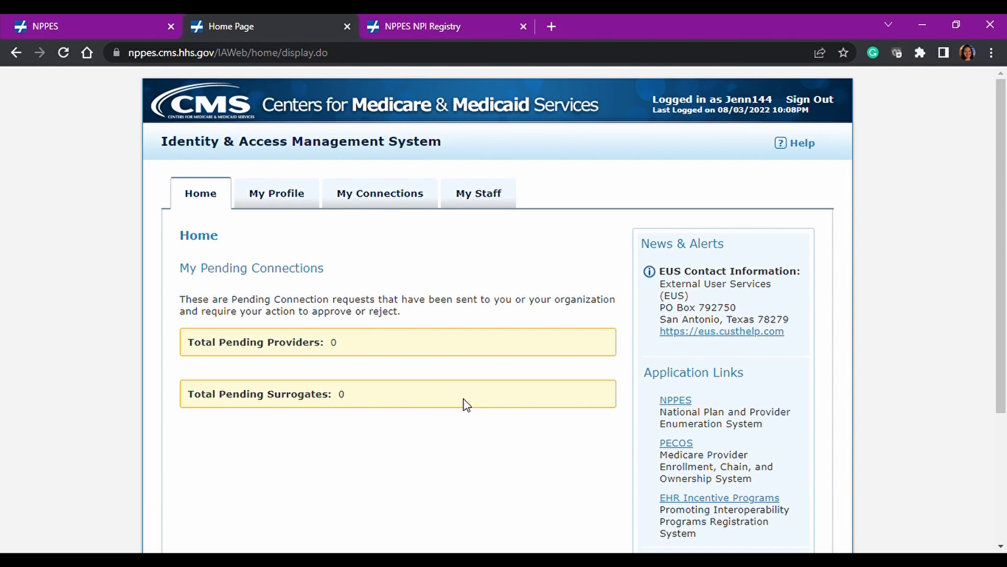
pyautogui.moveTo(174, 232)
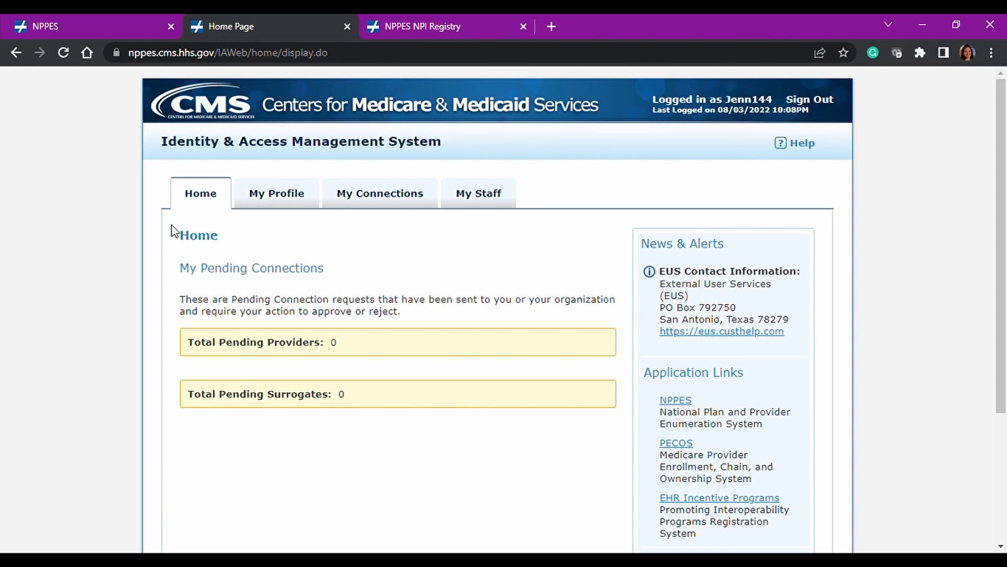
pyautogui.moveTo(369, 296)
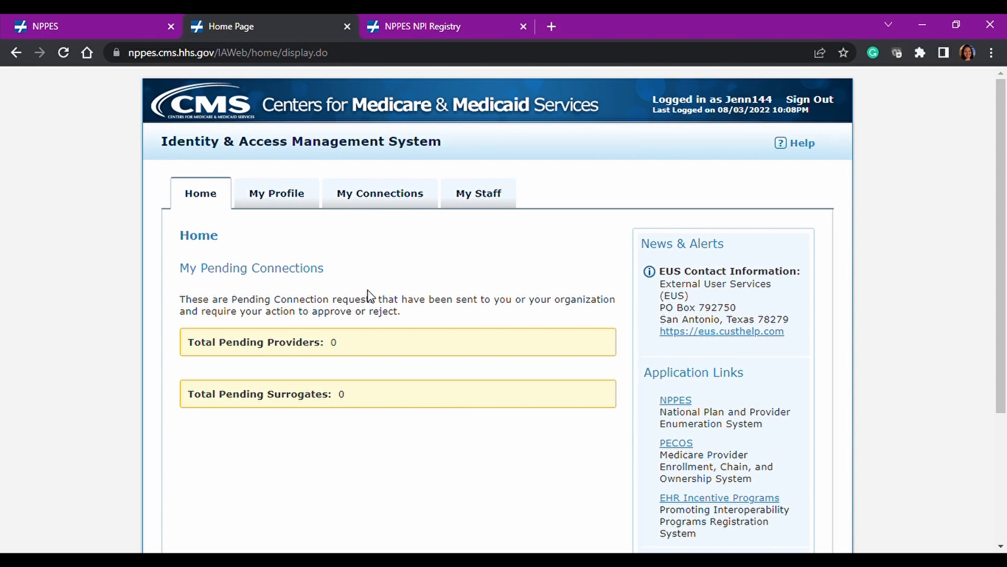
pyautogui.moveTo(240, 357)
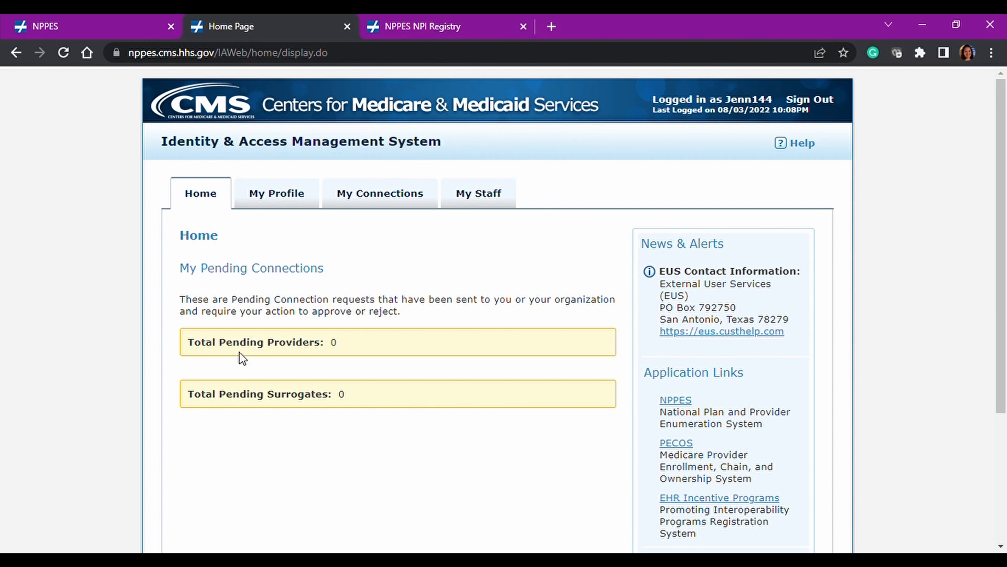
pyautogui.moveTo(352, 353)
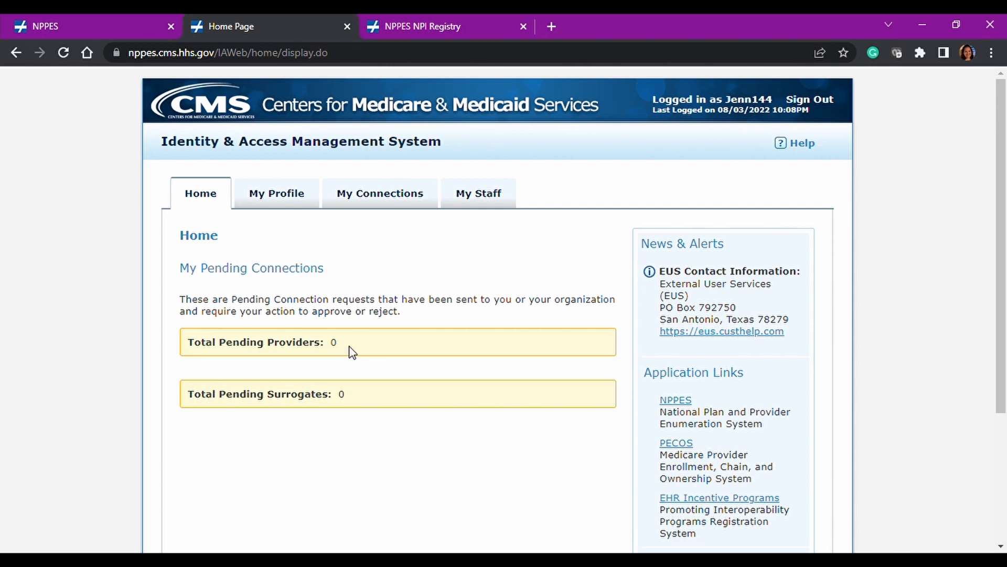
pyautogui.moveTo(364, 399)
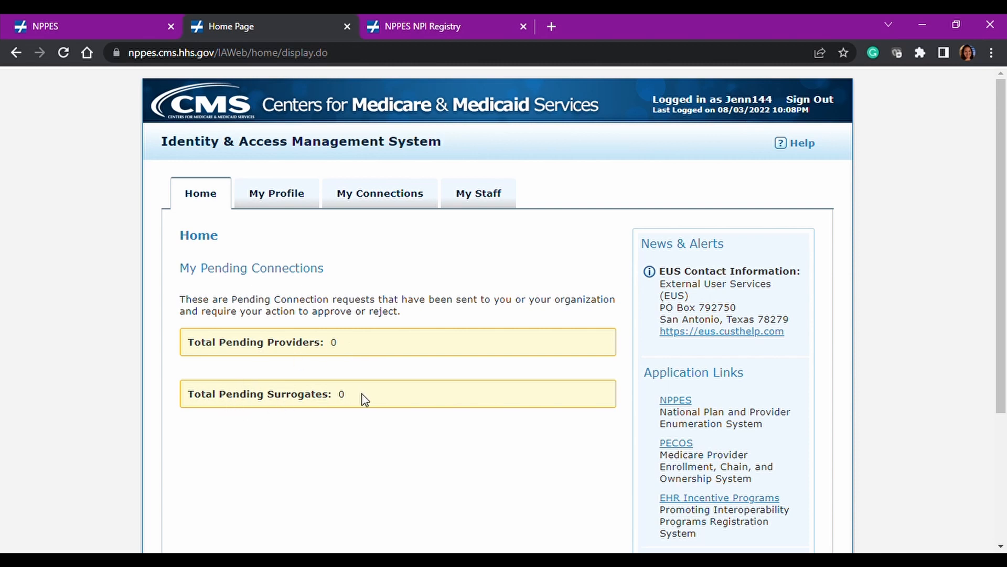
pyautogui.moveTo(398, 478)
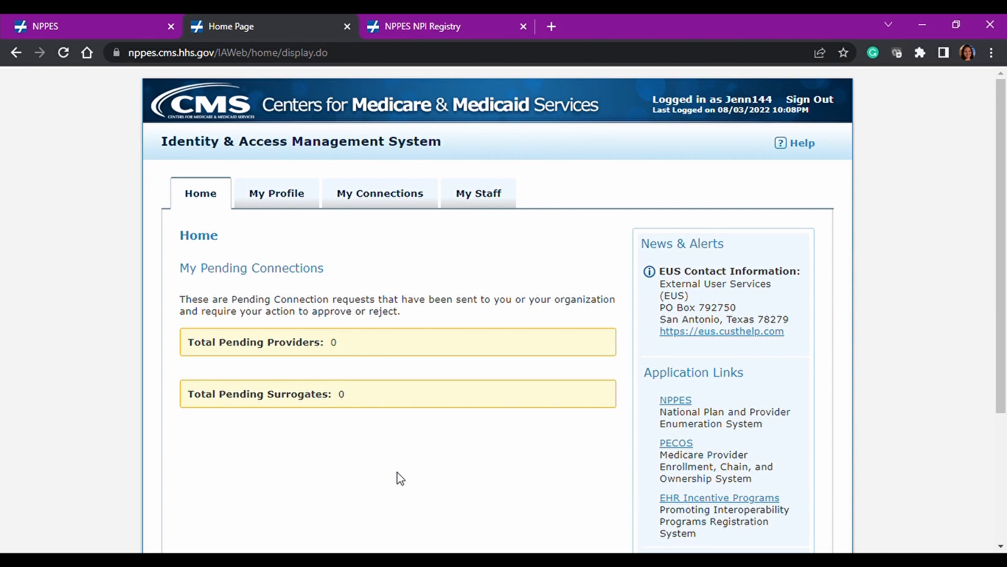
pyautogui.moveTo(546, 464)
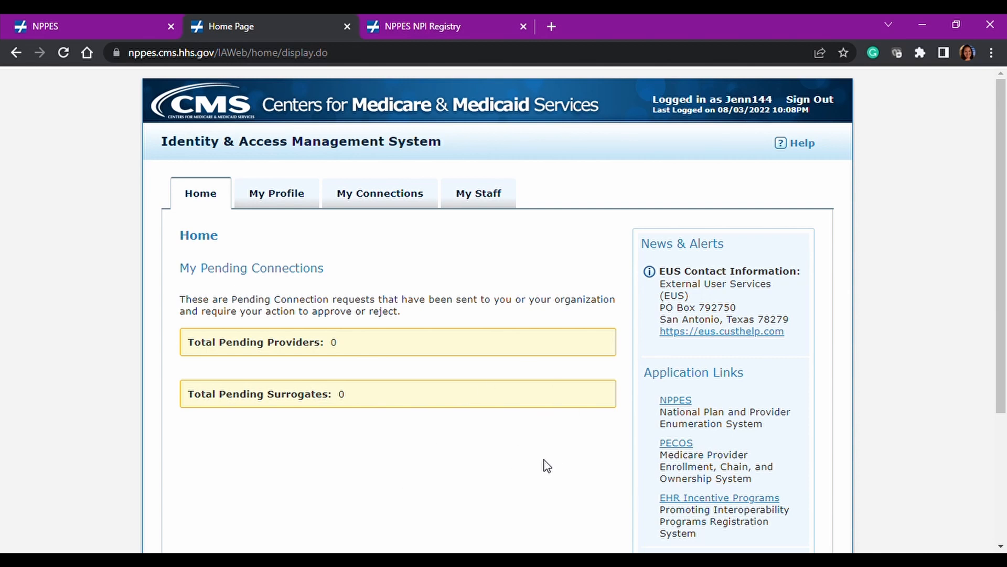
pyautogui.moveTo(789, 297)
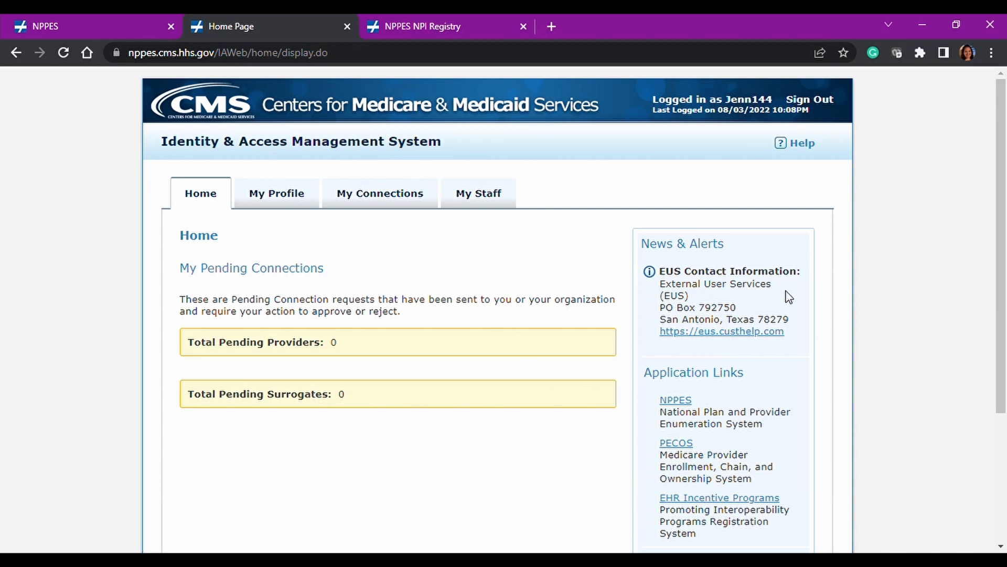
pyautogui.scroll(-3)
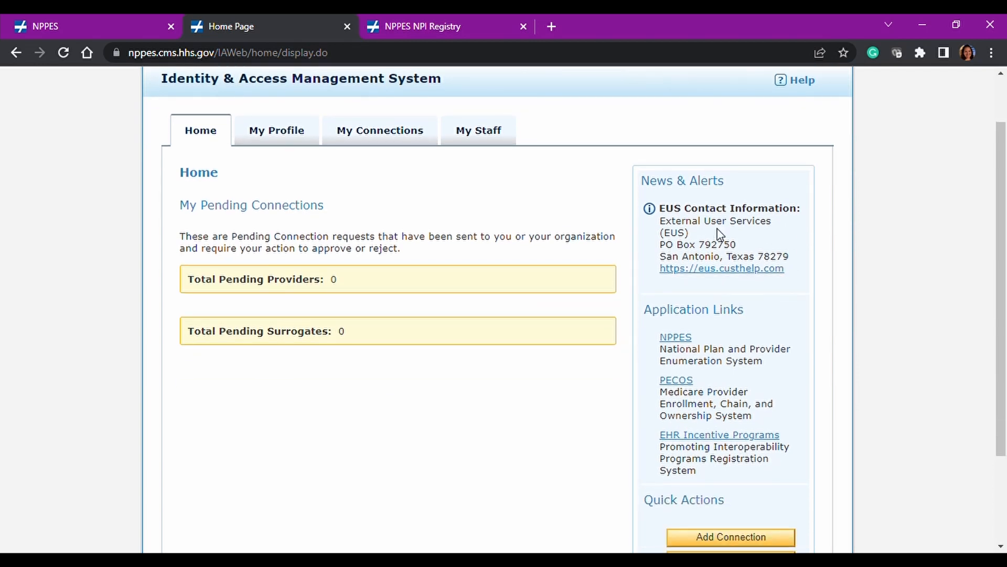
pyautogui.scroll(-3)
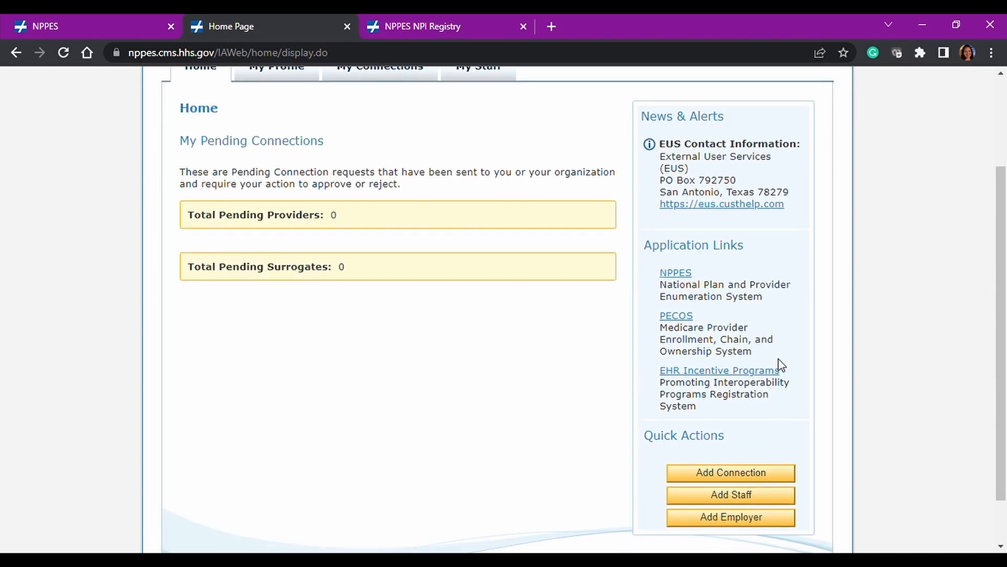
pyautogui.moveTo(735, 264)
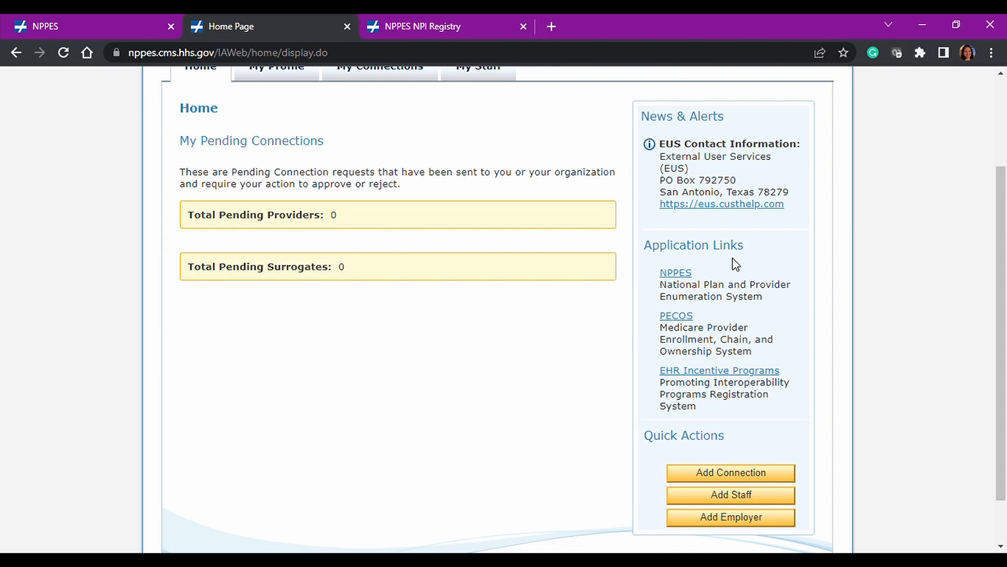
pyautogui.moveTo(412, 240)
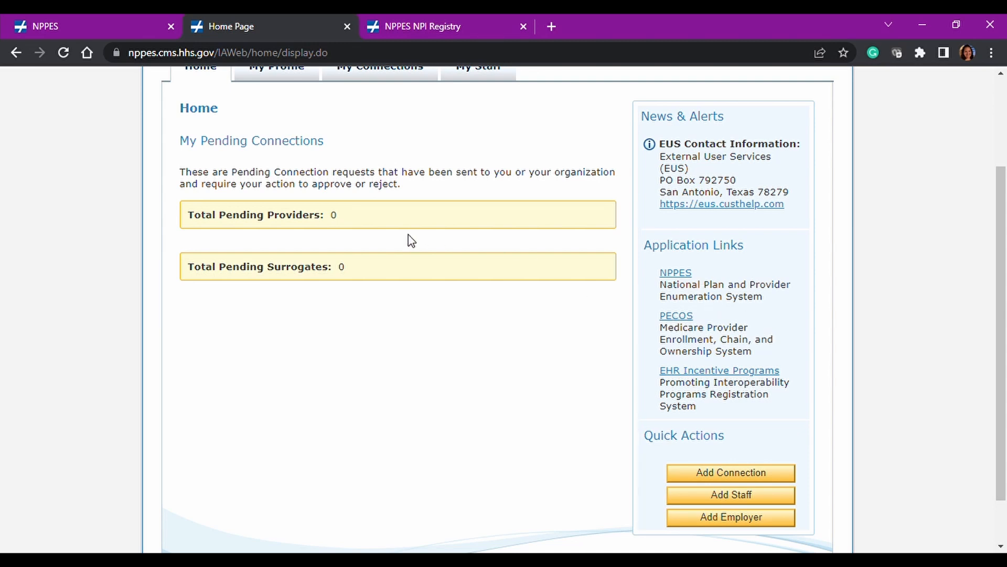
pyautogui.moveTo(699, 289)
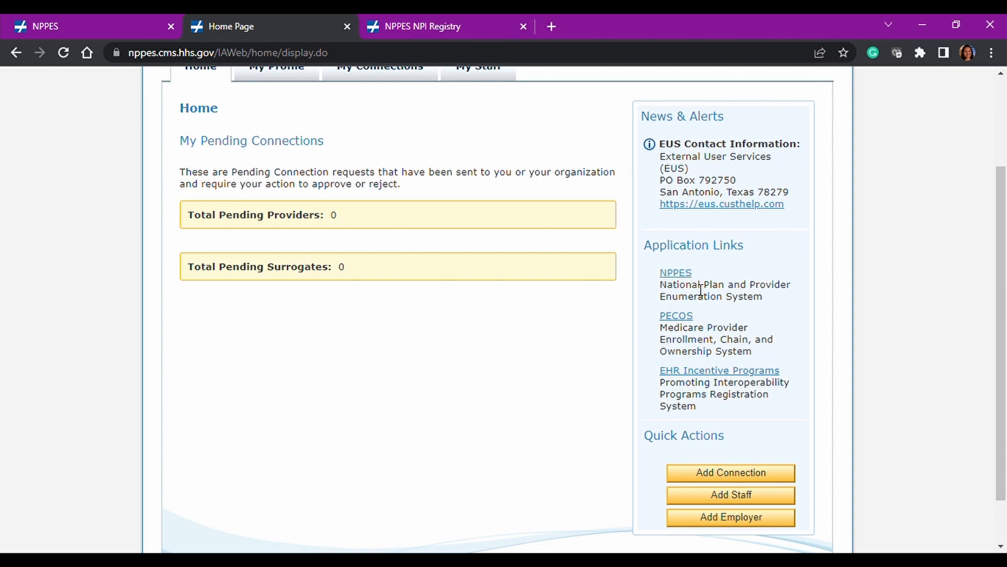
pyautogui.moveTo(446, 371)
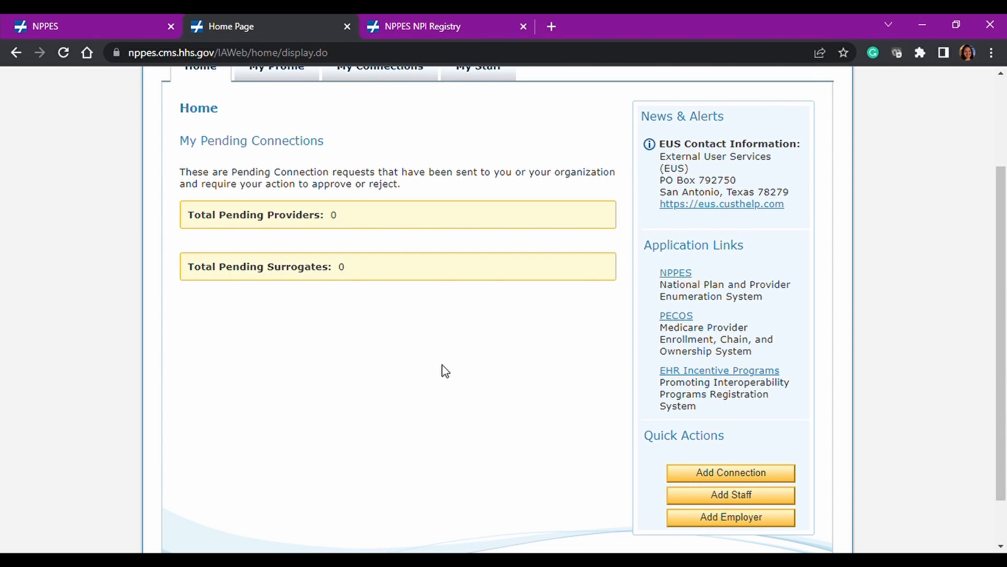
pyautogui.moveTo(724, 340)
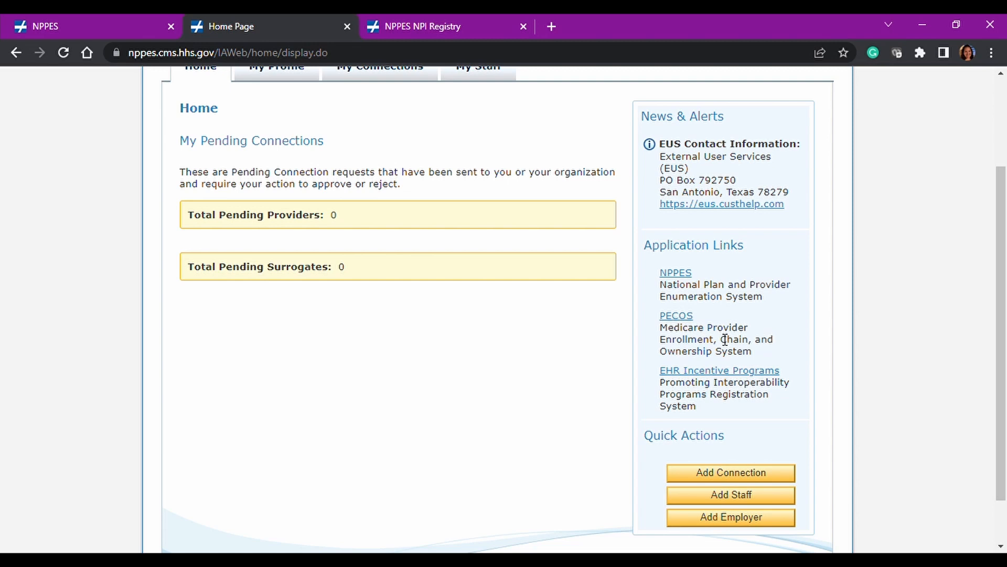
pyautogui.moveTo(782, 345)
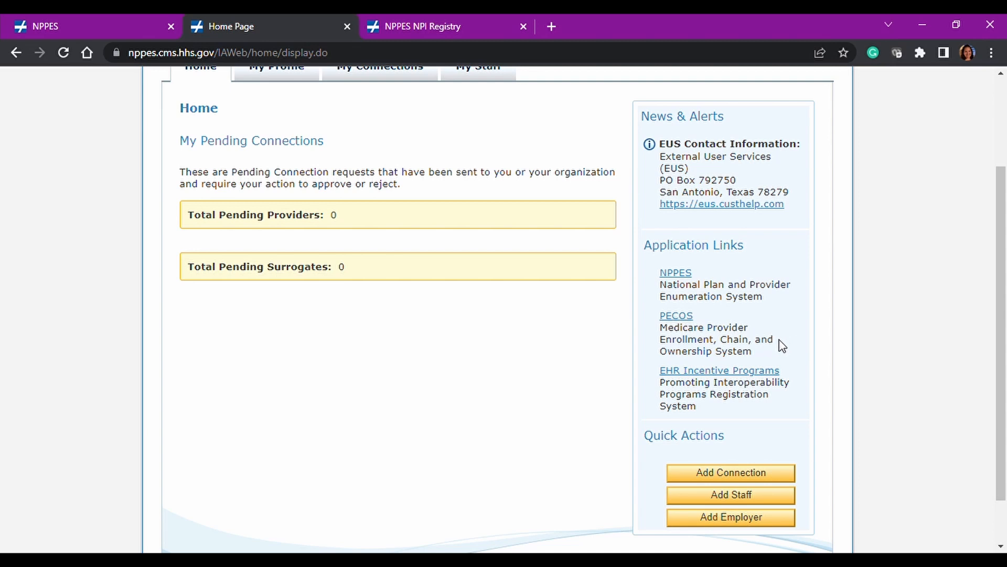
pyautogui.moveTo(587, 392)
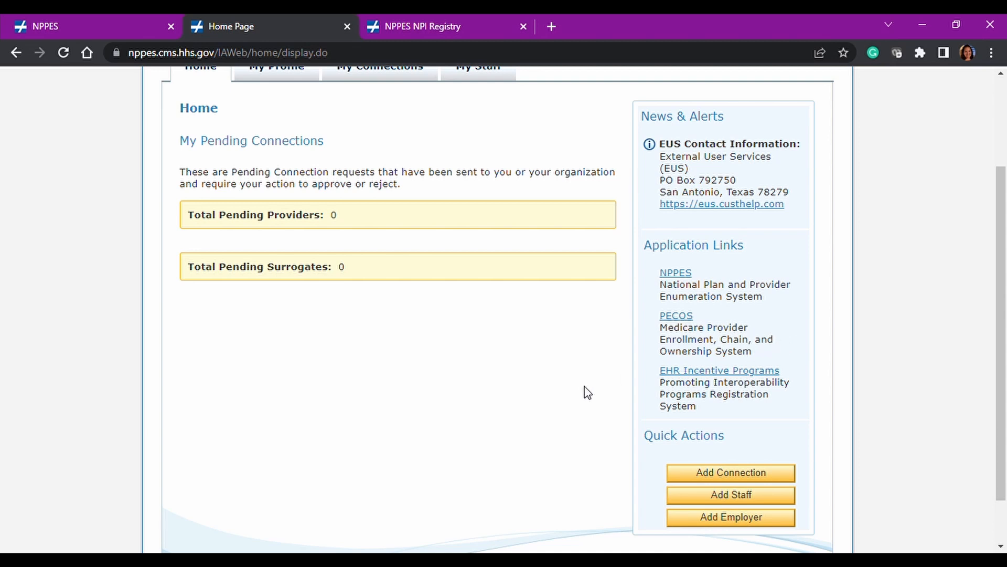
pyautogui.moveTo(527, 435)
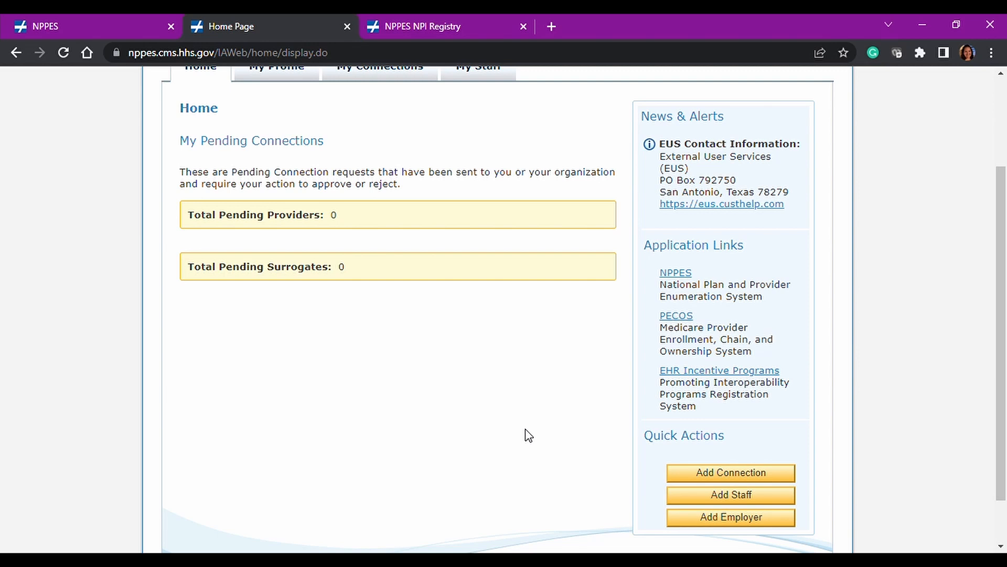
pyautogui.scroll(3)
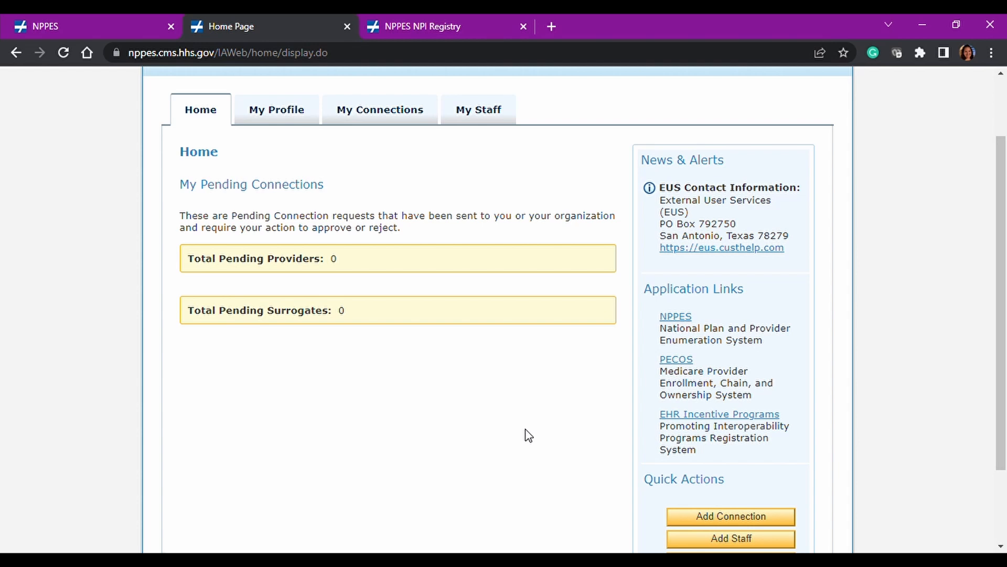
pyautogui.moveTo(241, 162)
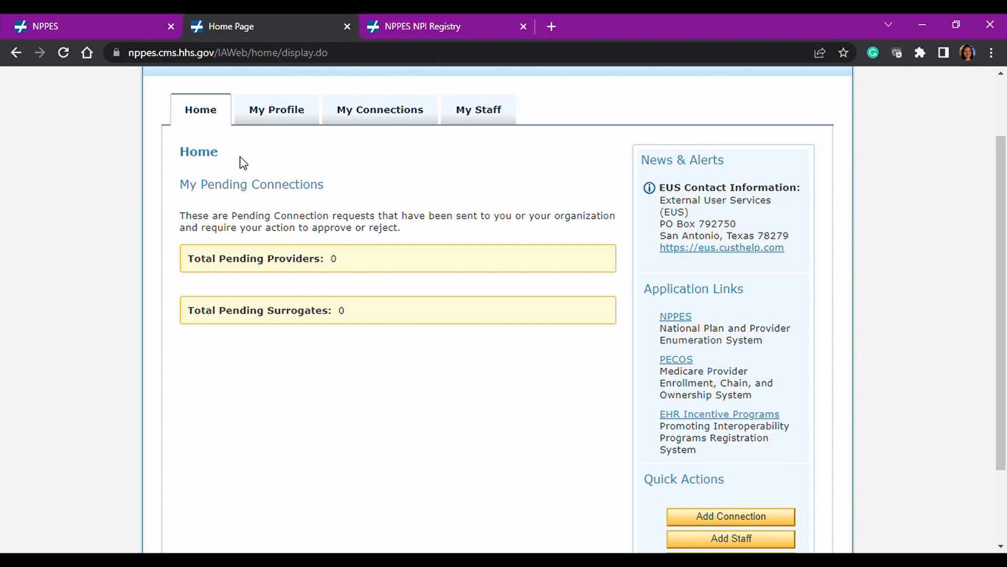
pyautogui.moveTo(327, 209)
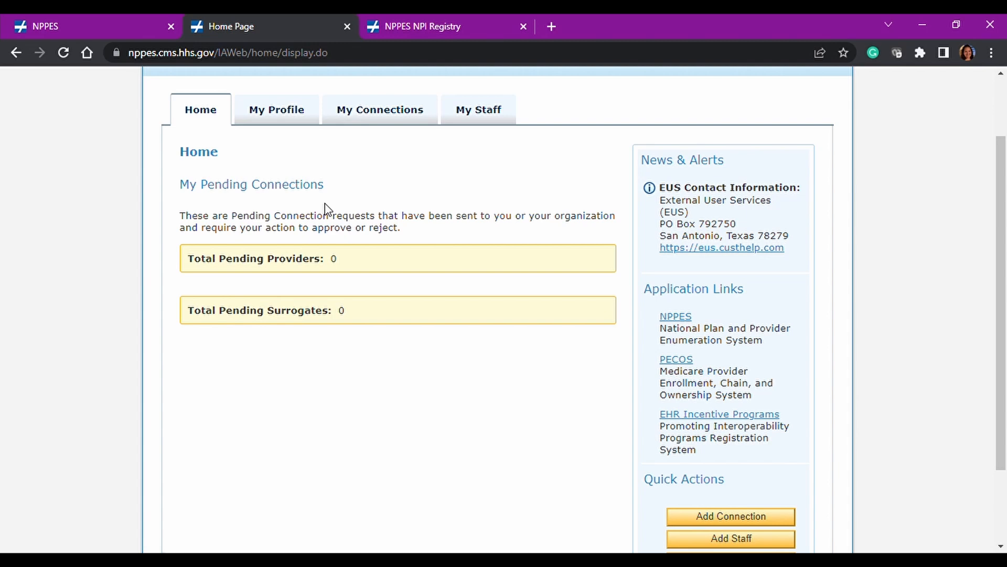
pyautogui.moveTo(401, 377)
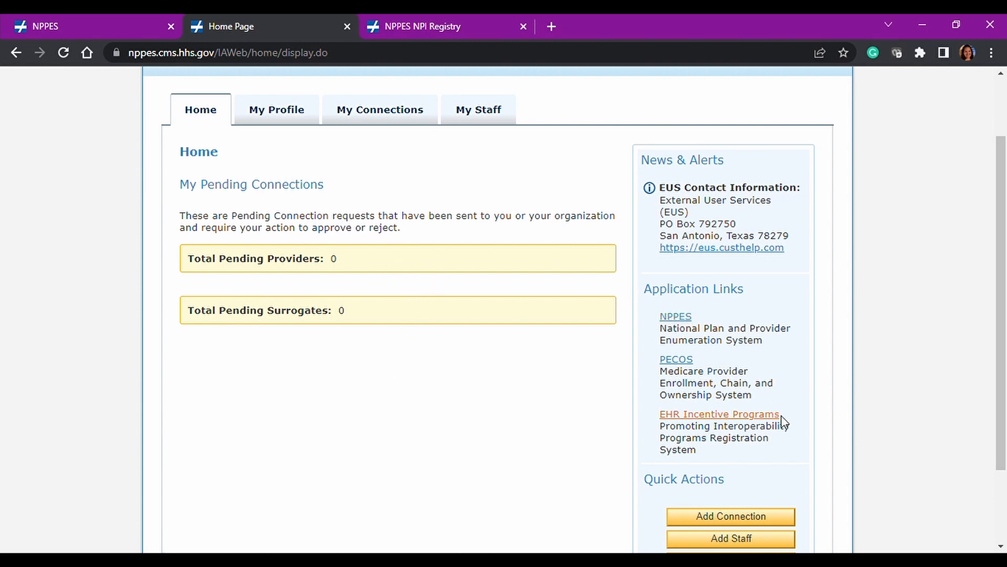
pyautogui.moveTo(483, 427)
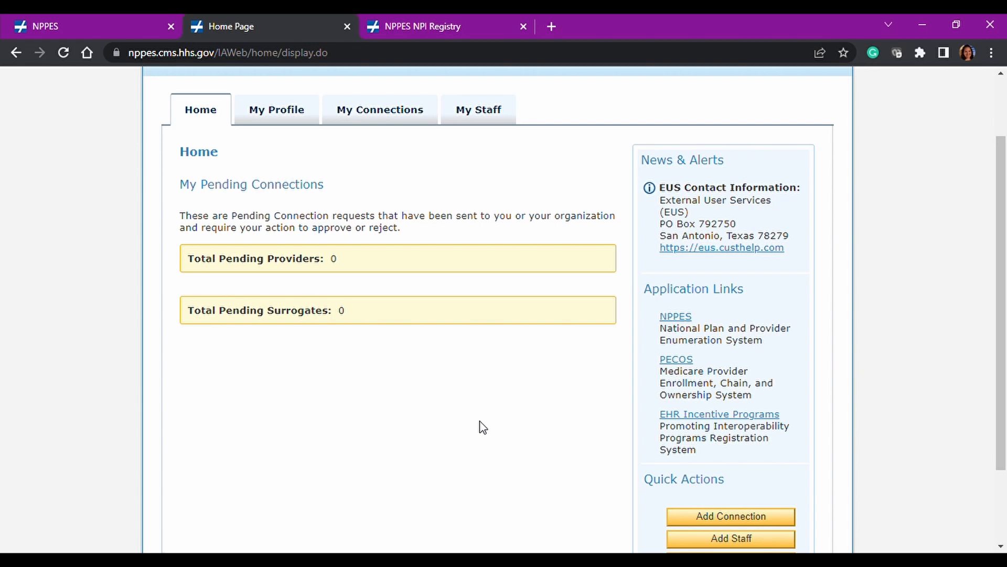
pyautogui.moveTo(380, 109)
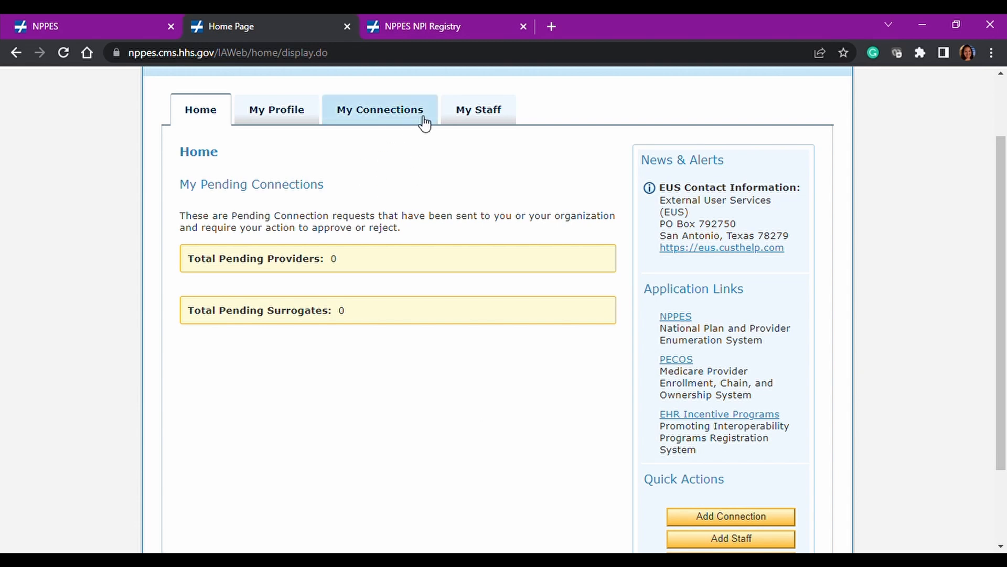
pyautogui.moveTo(382, 186)
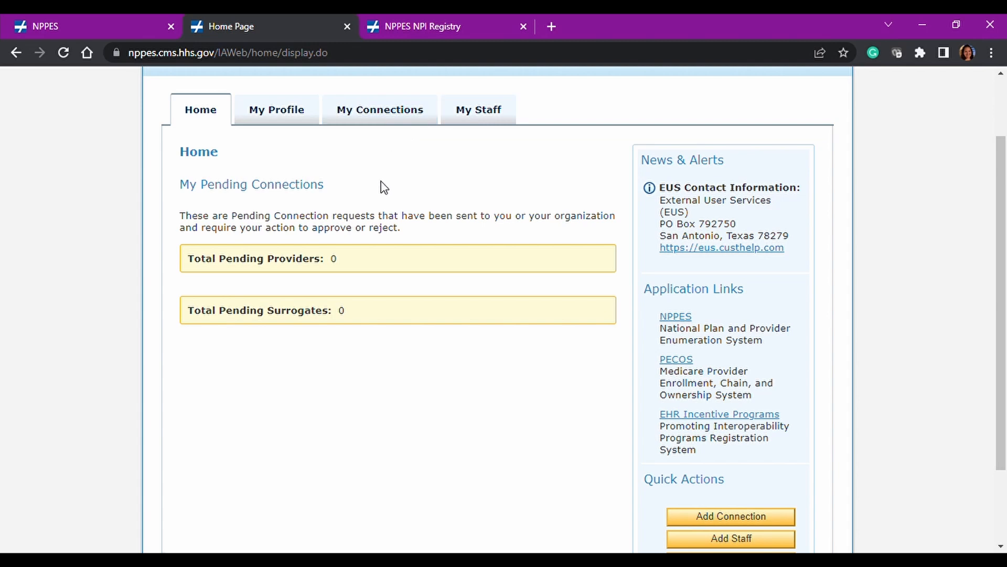
pyautogui.moveTo(478, 109)
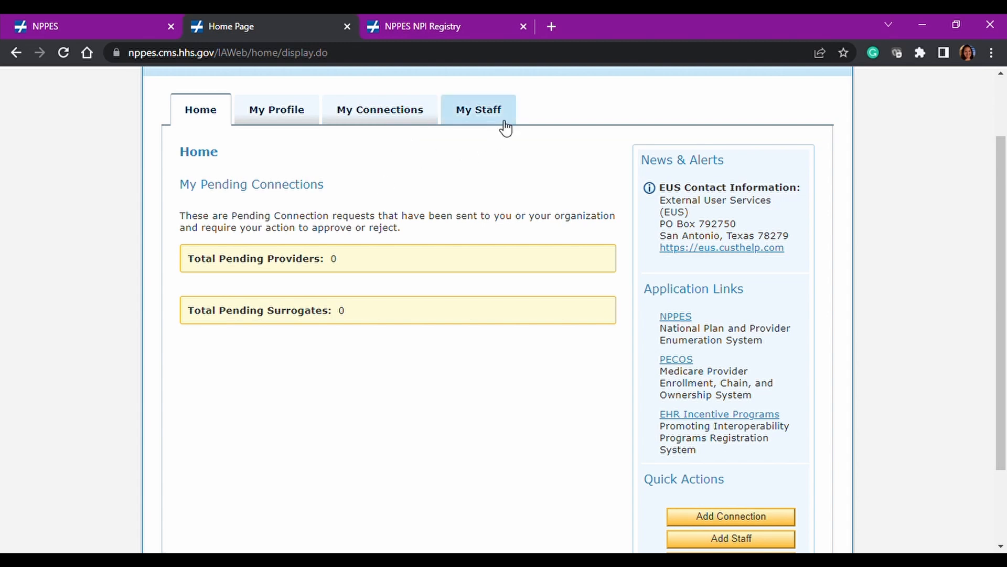
pyautogui.moveTo(543, 207)
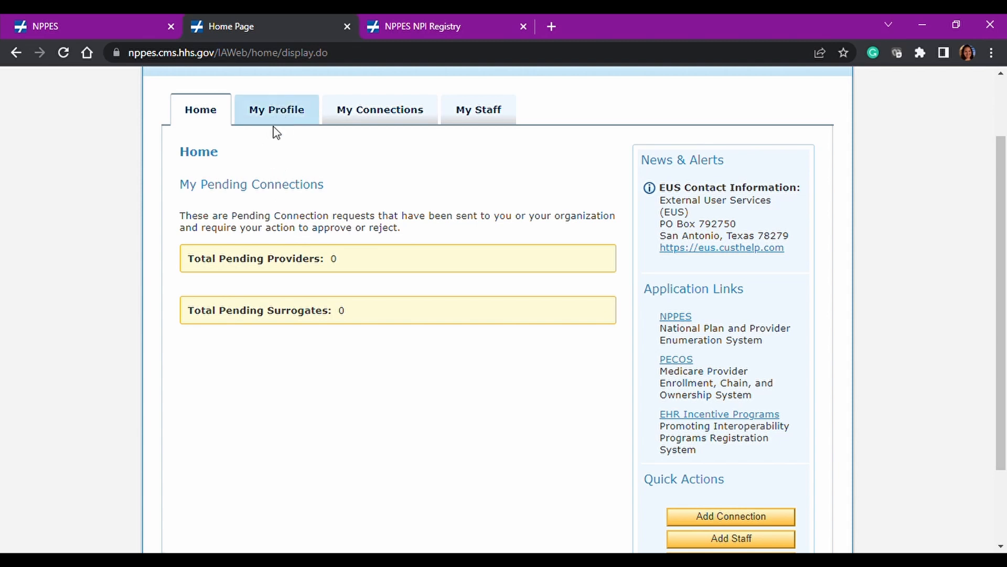
# Scroll the I&A Home page to view My Pending Connections, showing zero providers or surrogates.
pyautogui.scroll(-3)
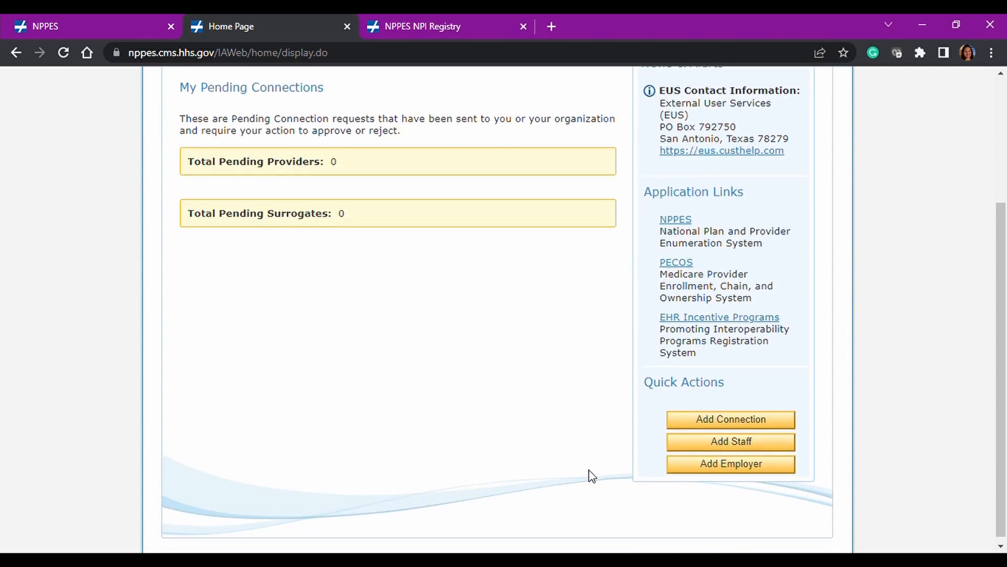
pyautogui.moveTo(447, 440)
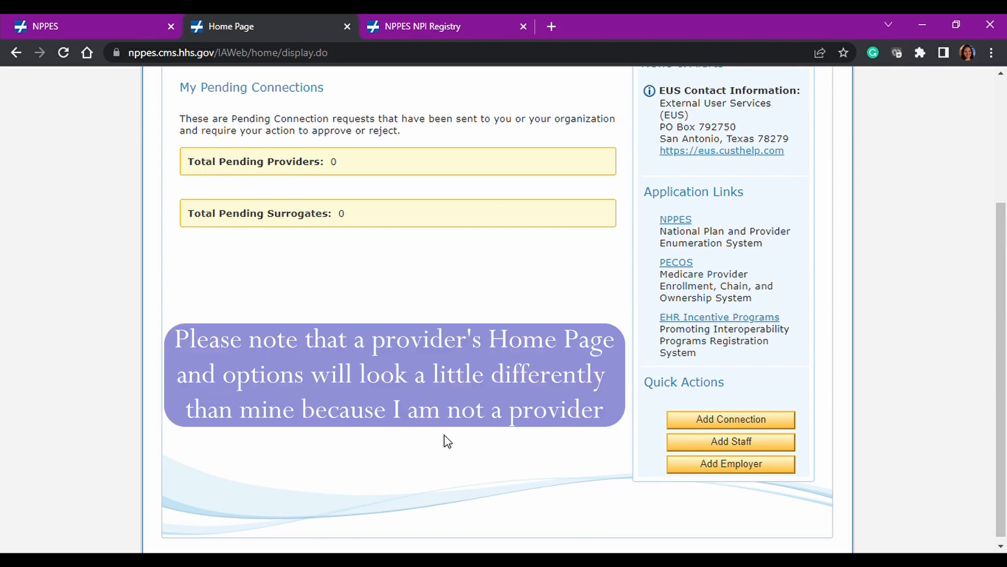
pyautogui.scroll(3)
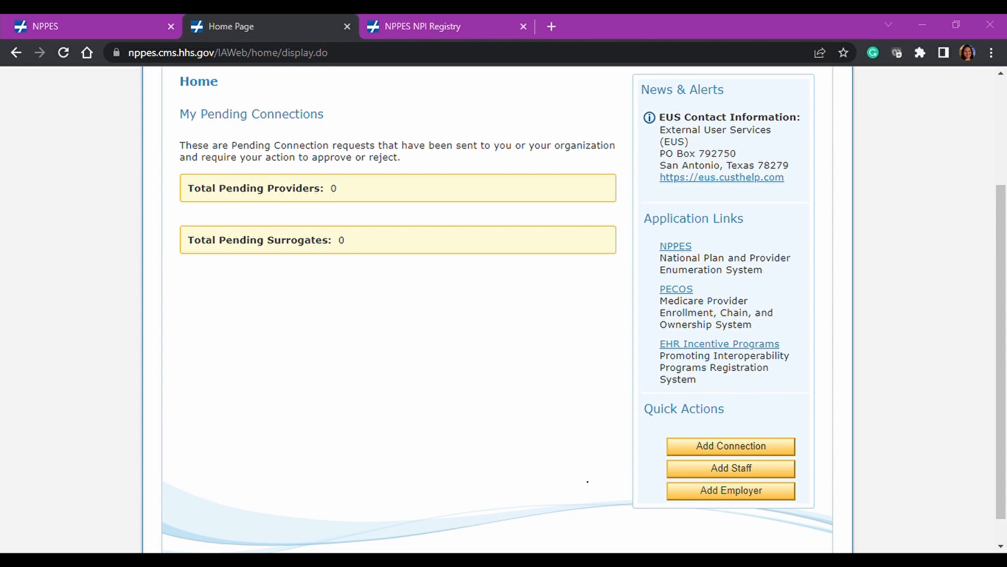
pyautogui.moveTo(349, 407)
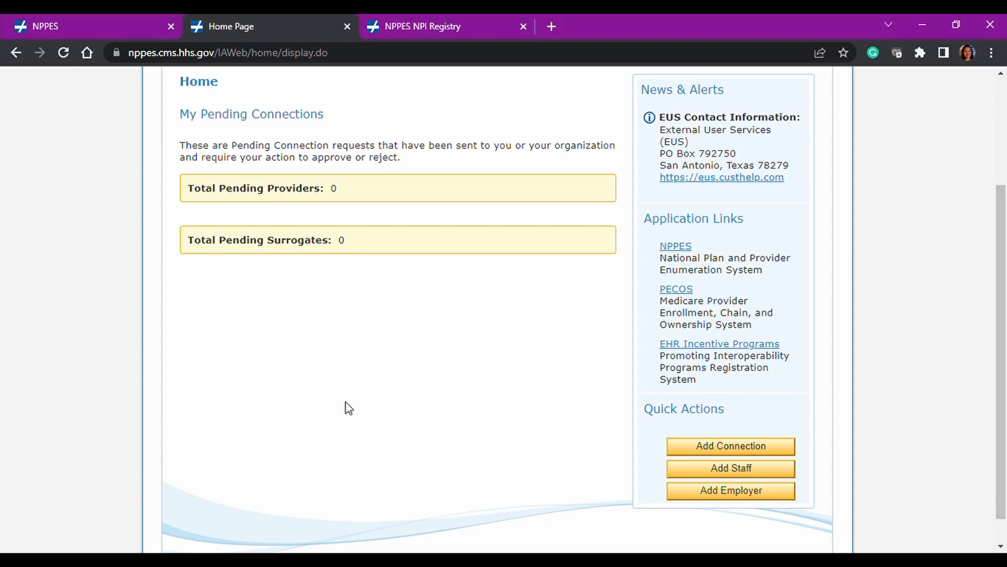
# Sign out of the I&A account from the top-right Sign Out link.
pyautogui.scroll(3)
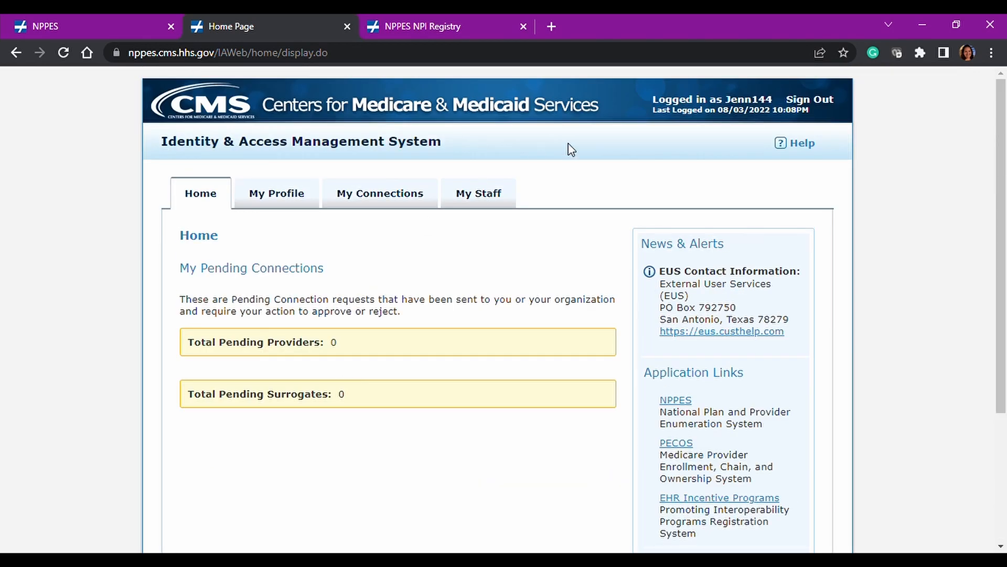
pyautogui.moveTo(809, 99)
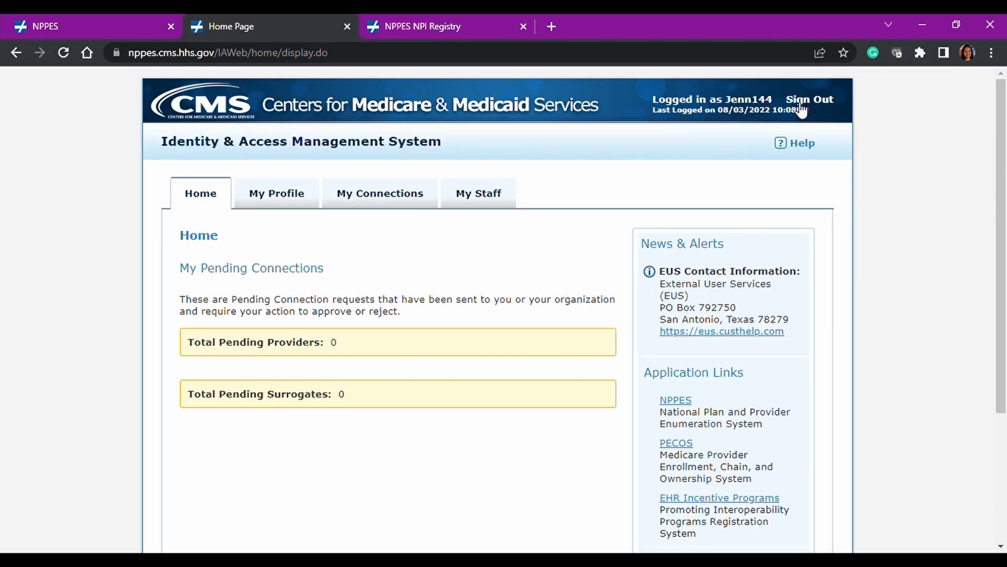
pyautogui.click(809, 99)
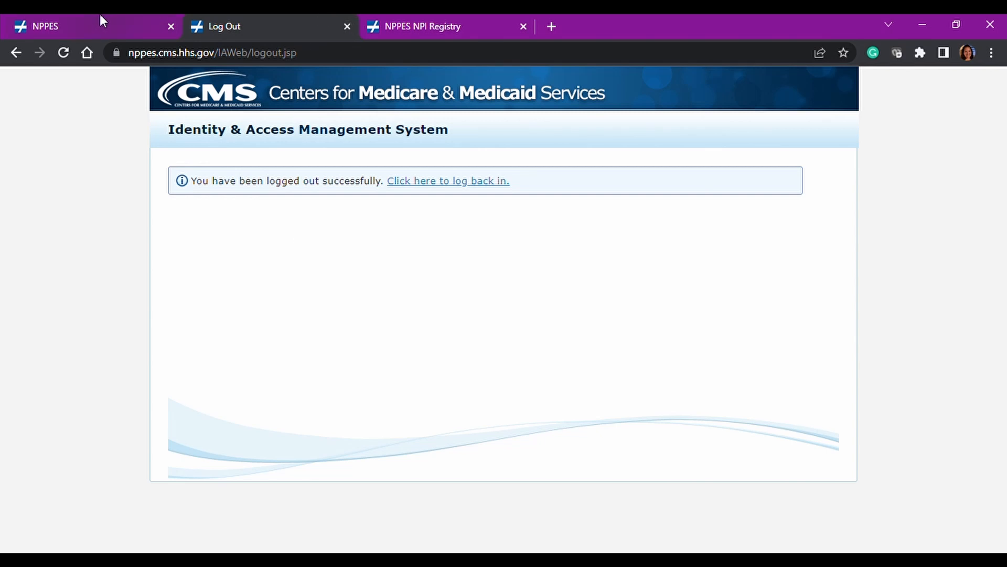
# Switch to the NPPES browser tab showing its Terms and Conditions dialog.
pyautogui.click(45, 26)
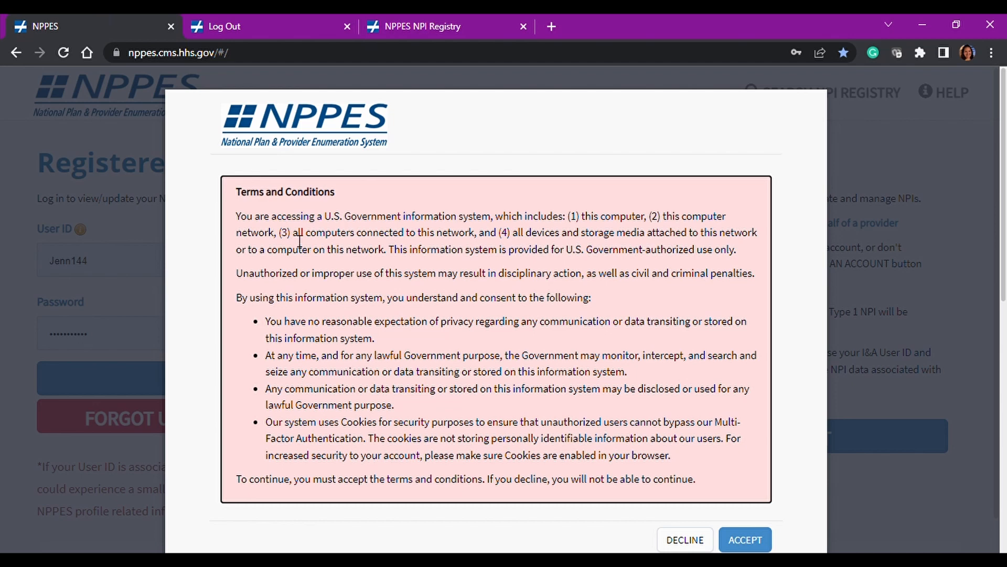
pyautogui.moveTo(418, 163)
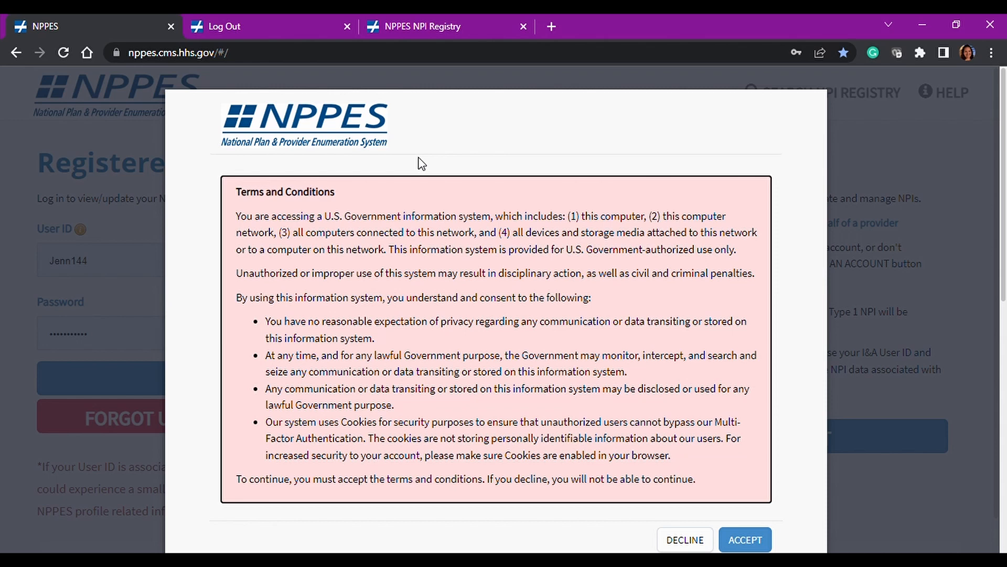
pyautogui.moveTo(513, 321)
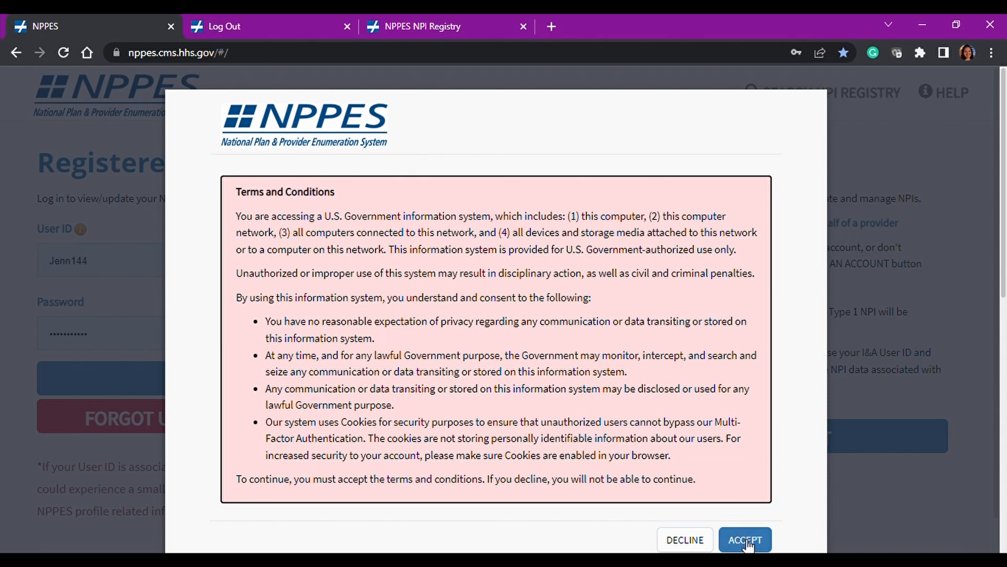
# Accept the NPPES Terms and Conditions to reveal the pre-filled registered user sign-in page.
pyautogui.click(744, 540)
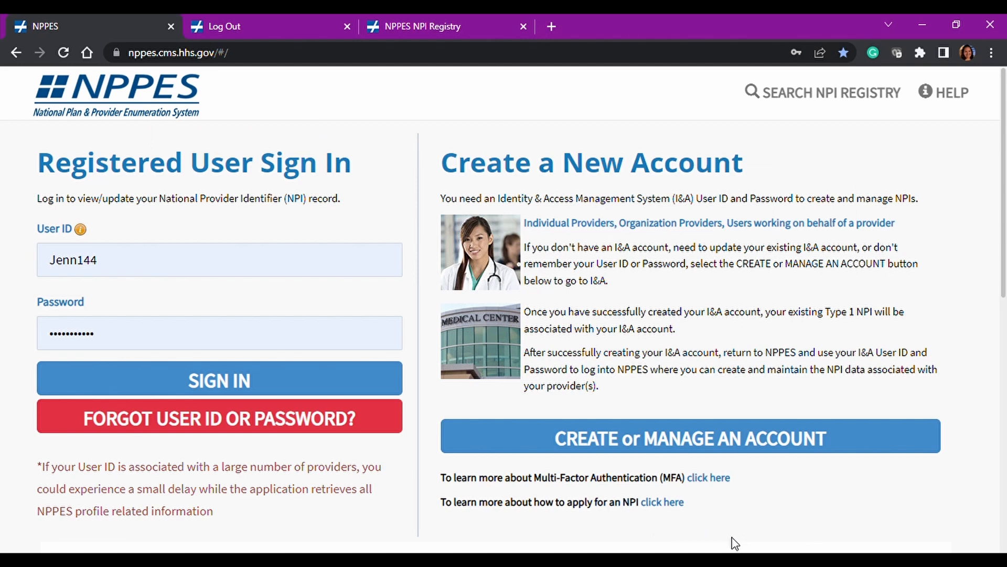
pyautogui.moveTo(312, 178)
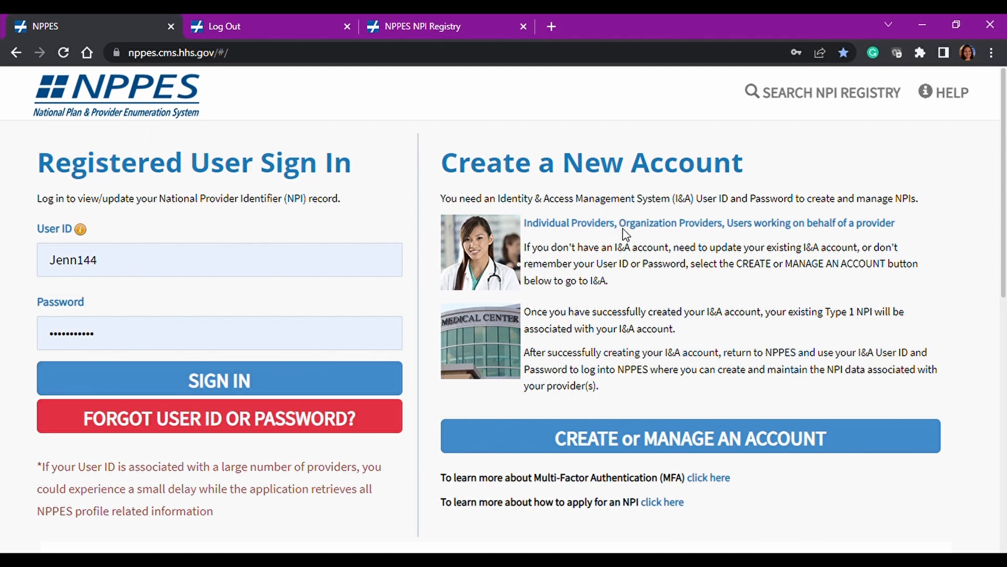
pyautogui.moveTo(761, 287)
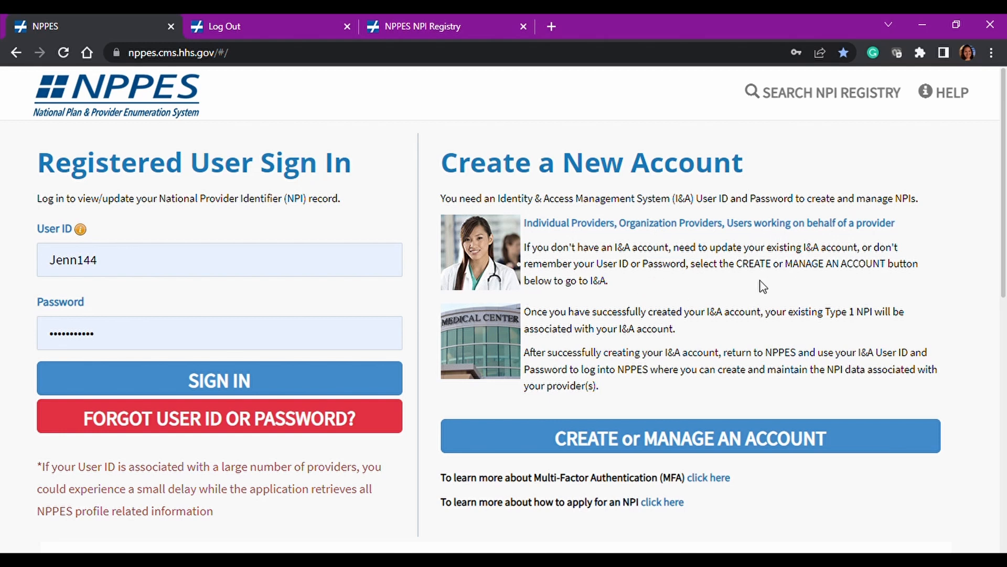
pyautogui.moveTo(163, 163)
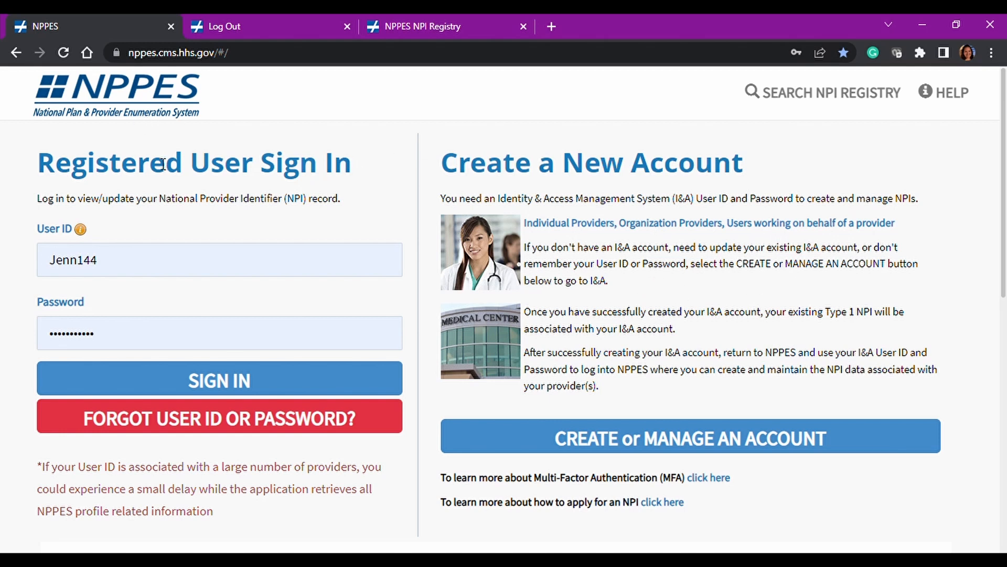
pyautogui.moveTo(646, 394)
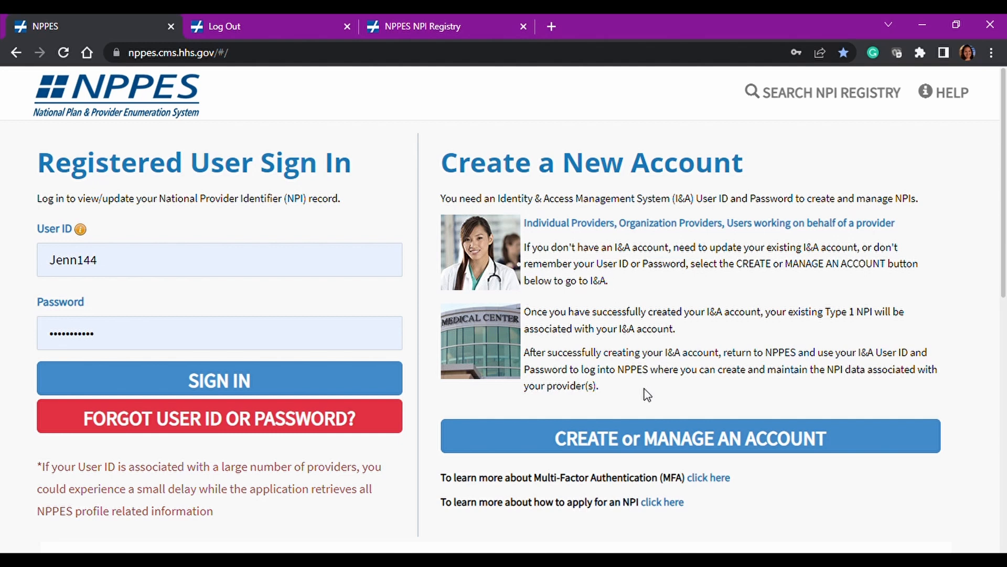
pyautogui.moveTo(695, 449)
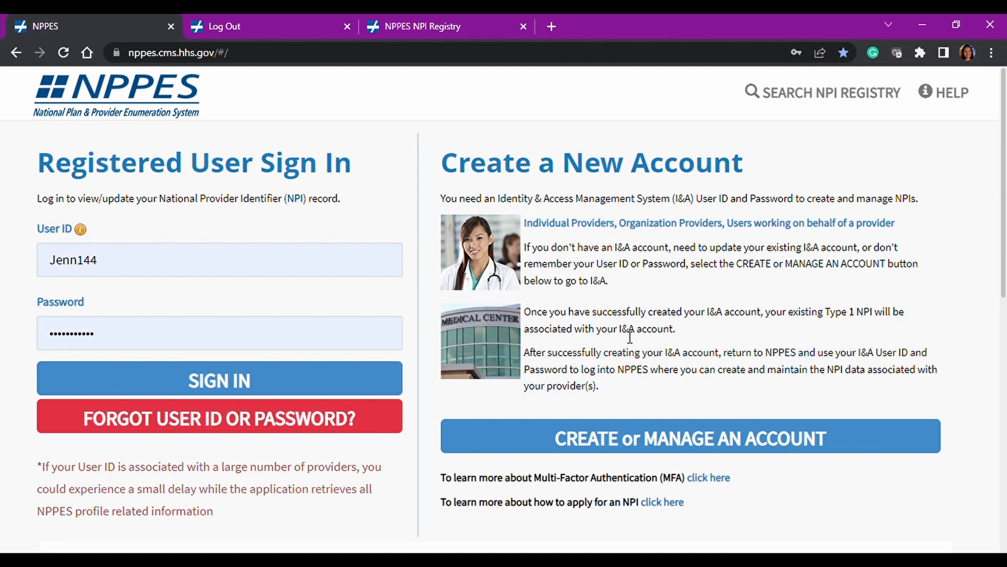
pyautogui.moveTo(219, 380)
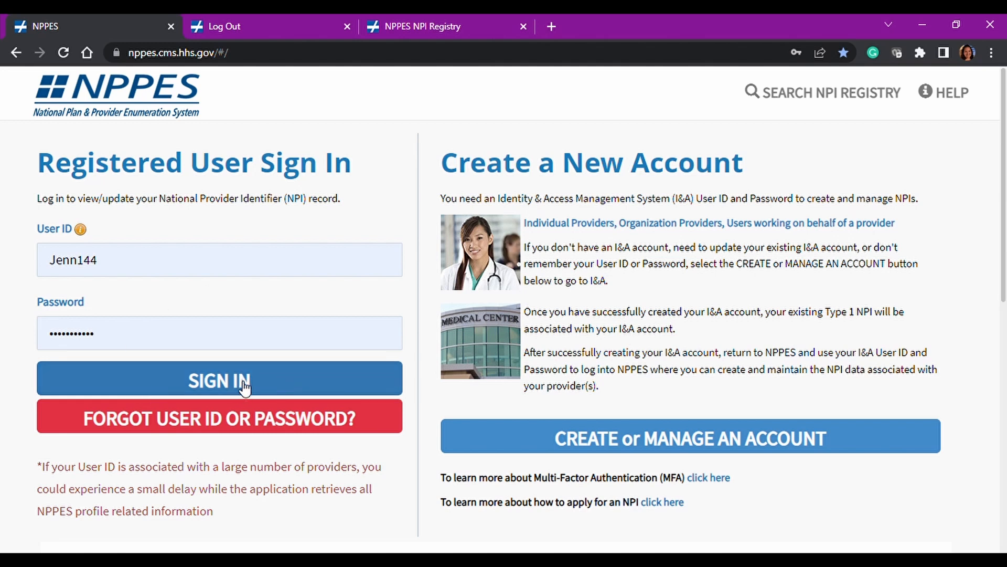
pyautogui.click(218, 378)
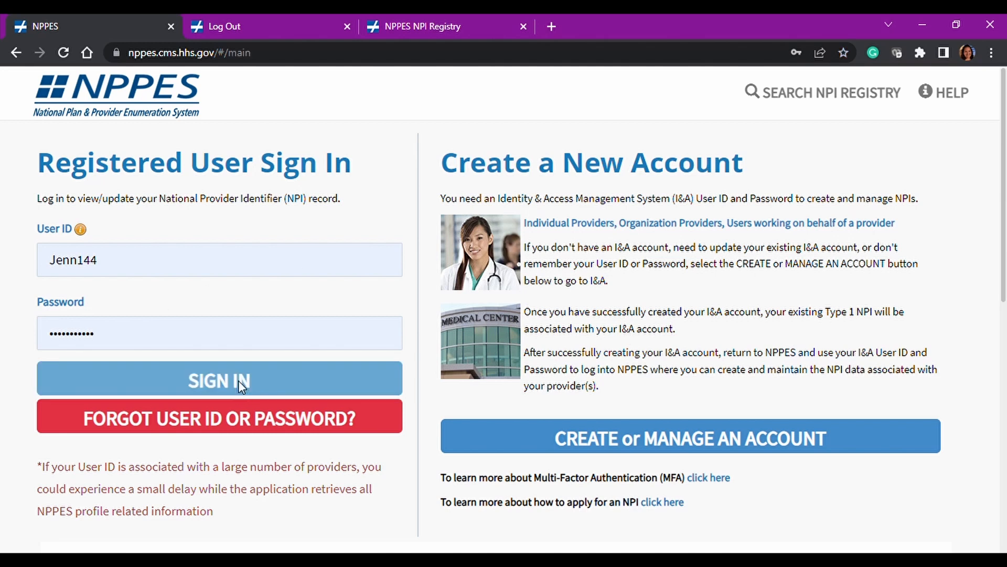
pyautogui.click(219, 379)
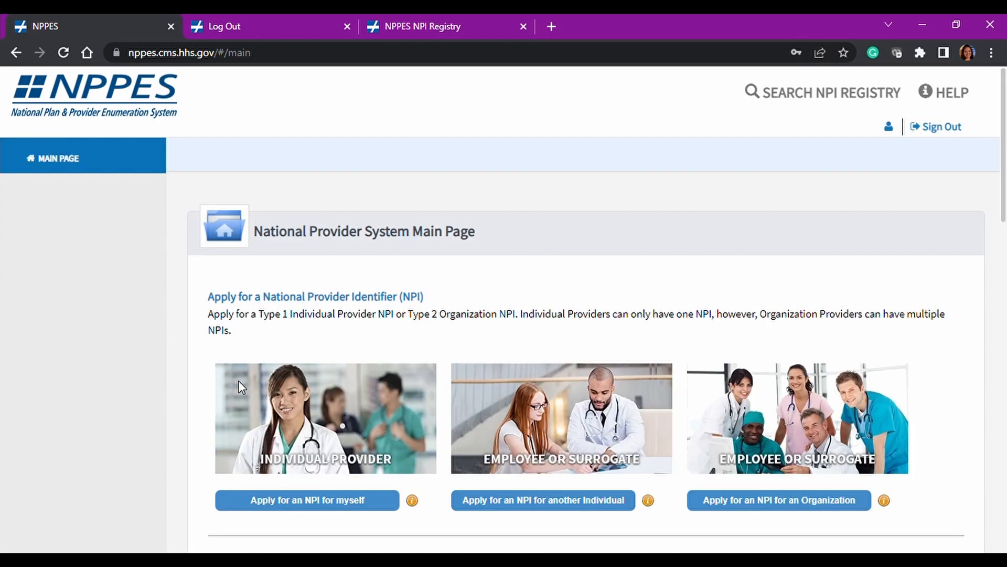
pyautogui.scroll(-3)
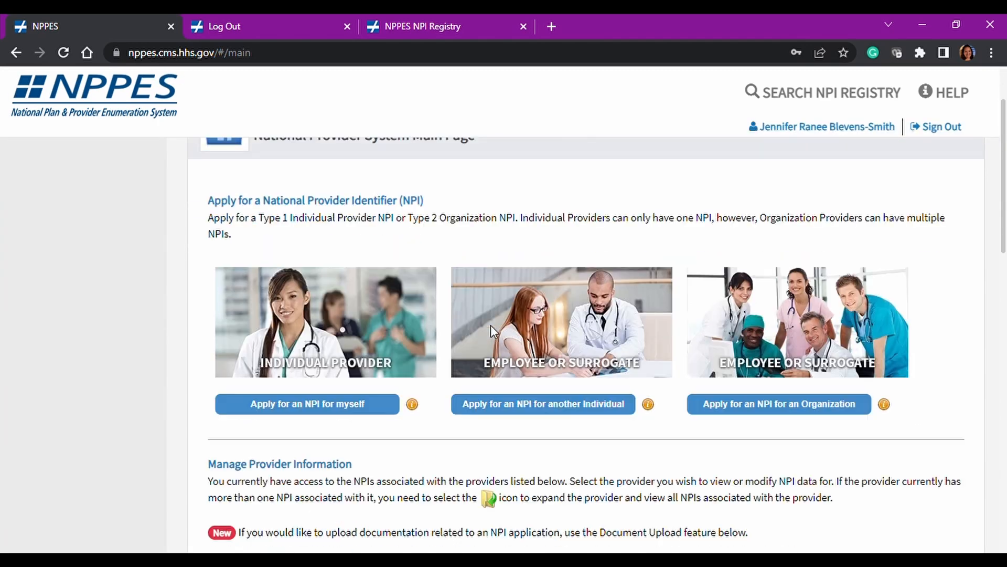
pyautogui.scroll(3)
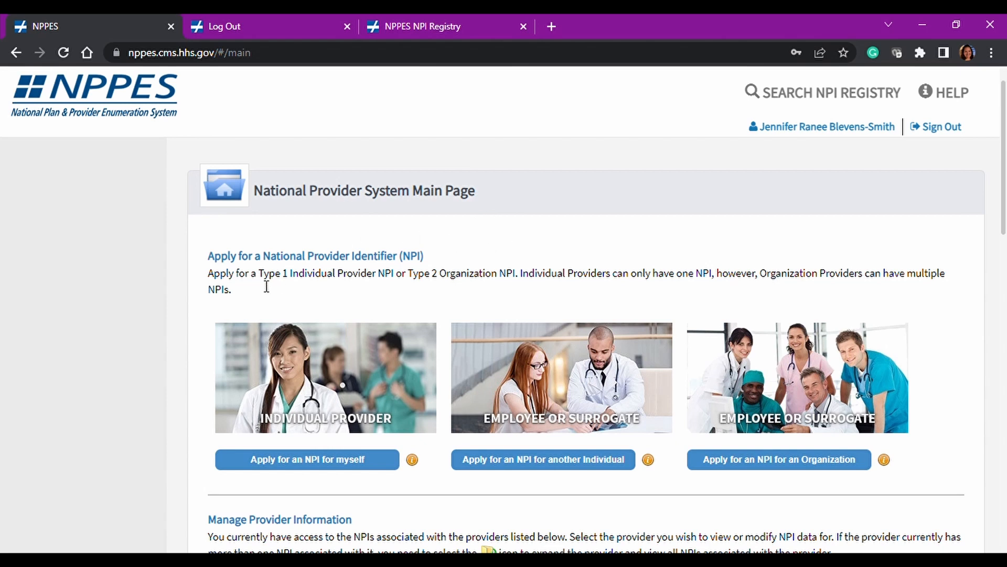
pyautogui.moveTo(358, 289)
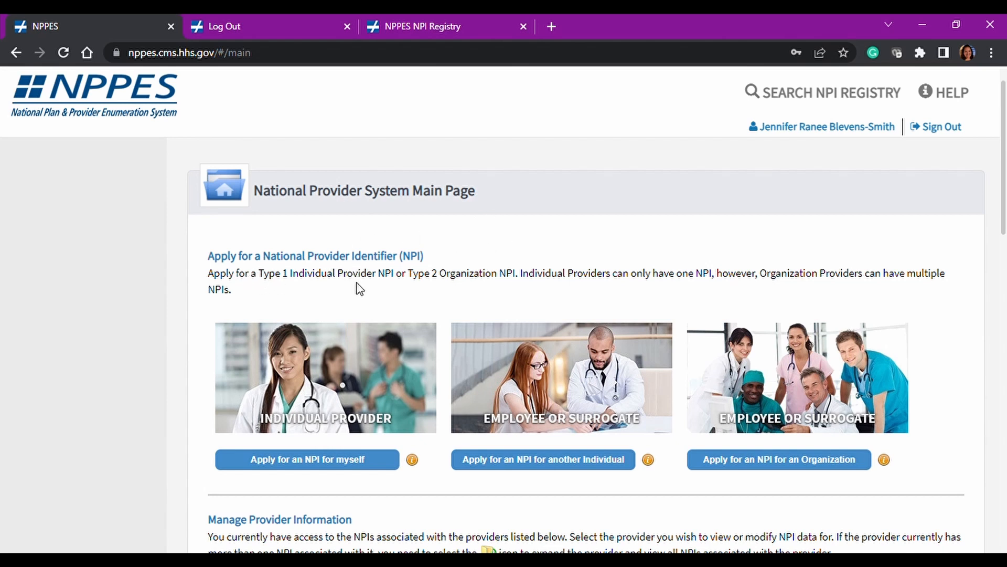
pyautogui.moveTo(243, 288)
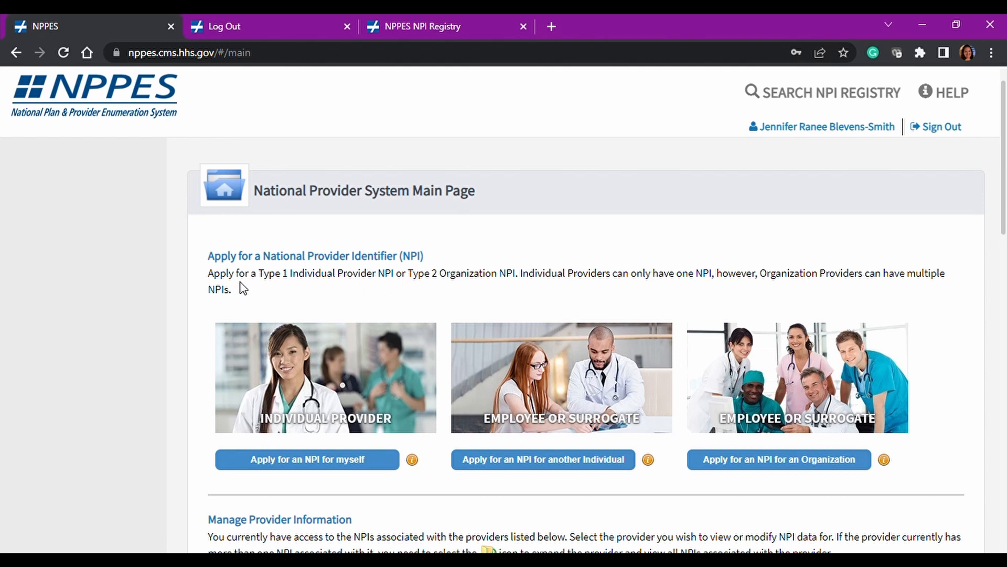
pyautogui.moveTo(353, 294)
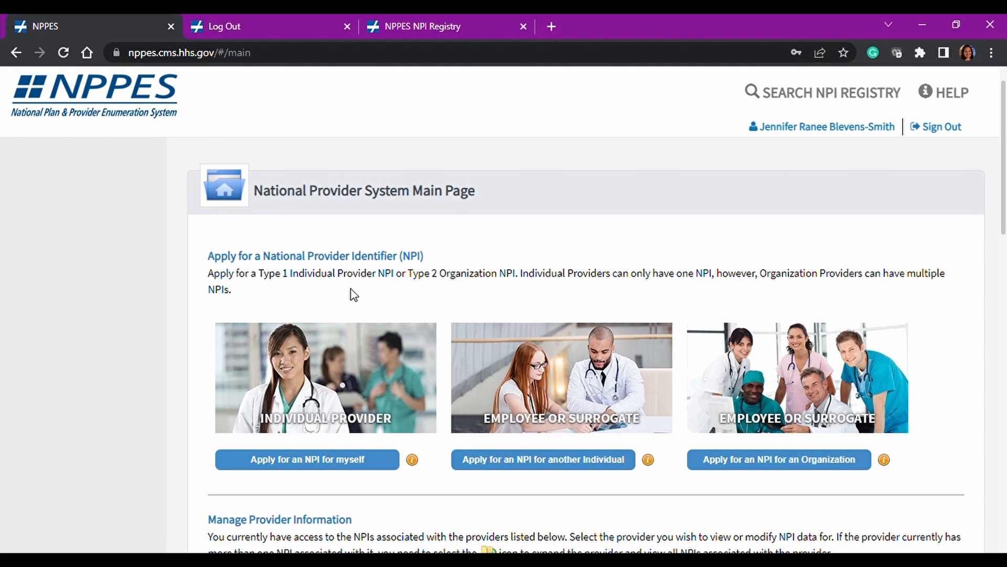
pyautogui.moveTo(462, 282)
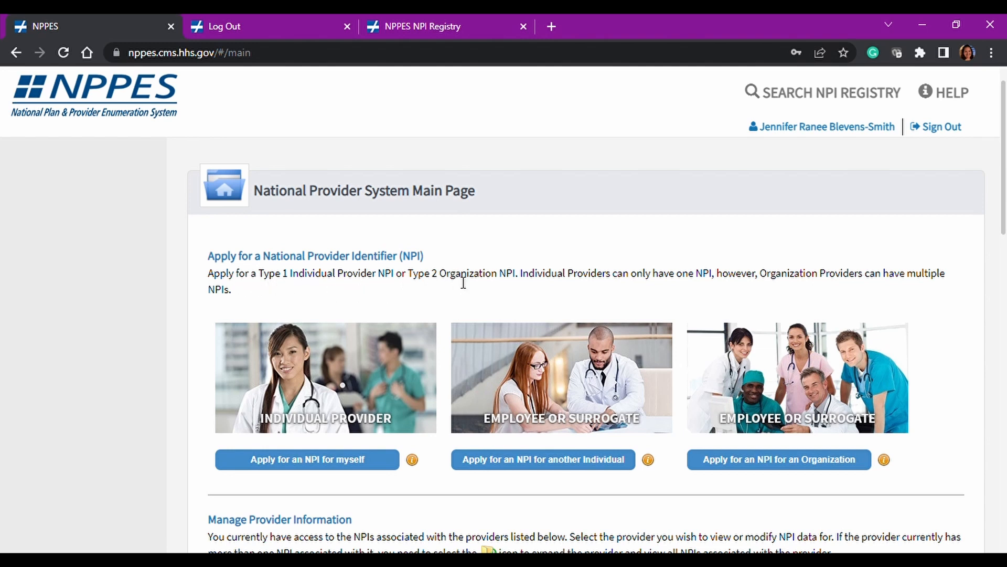
pyautogui.moveTo(529, 285)
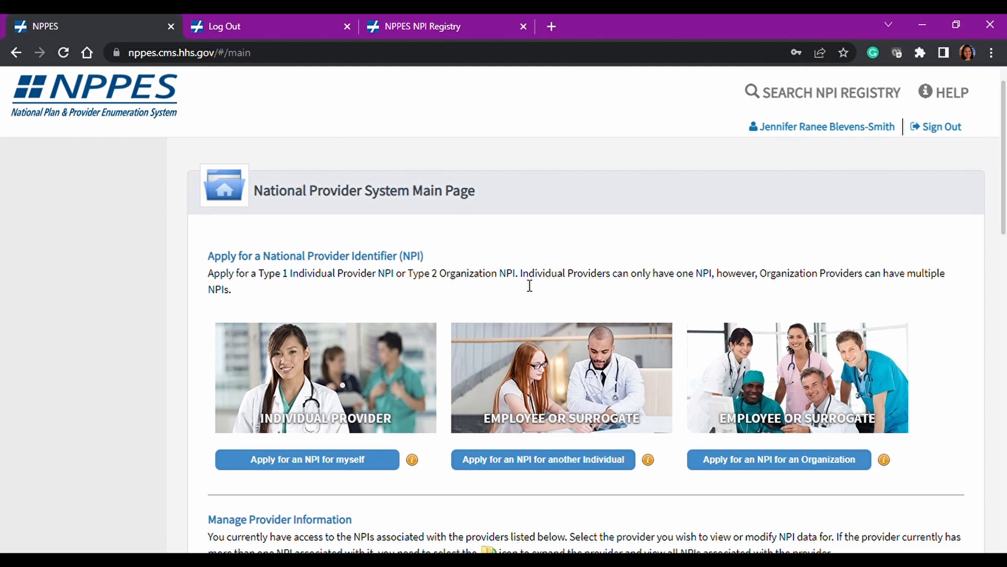
pyautogui.moveTo(570, 285)
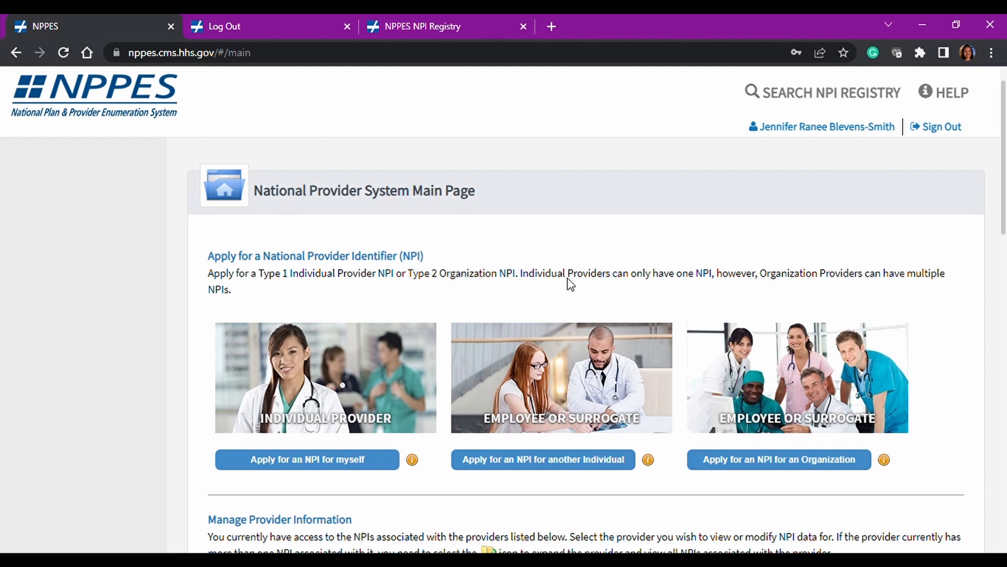
pyautogui.moveTo(784, 289)
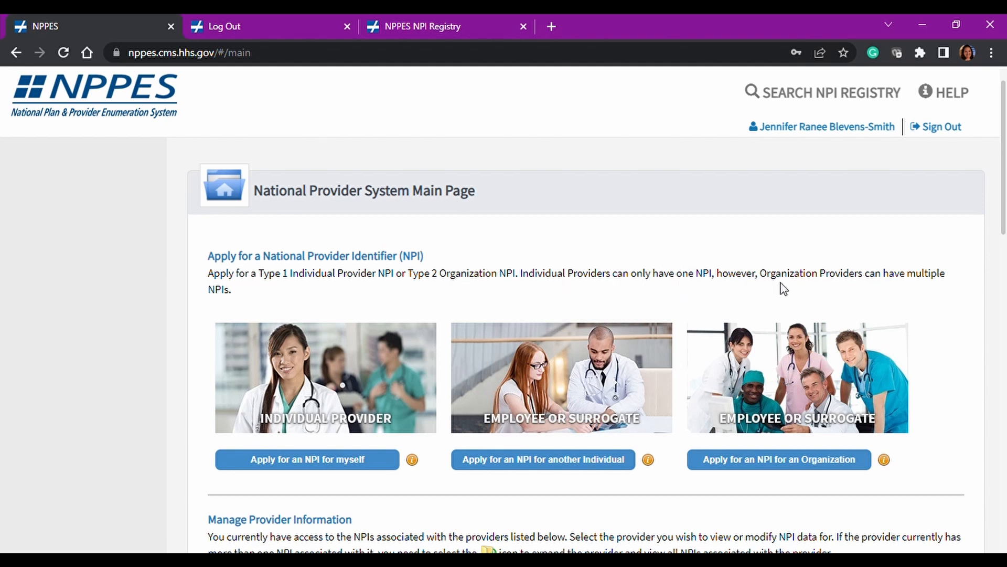
pyautogui.moveTo(246, 280)
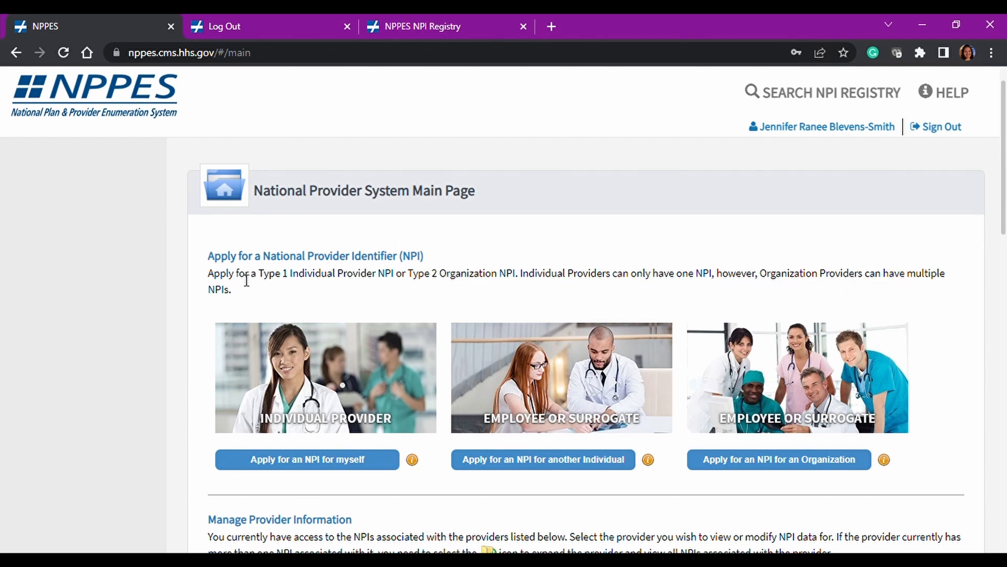
pyautogui.moveTo(608, 312)
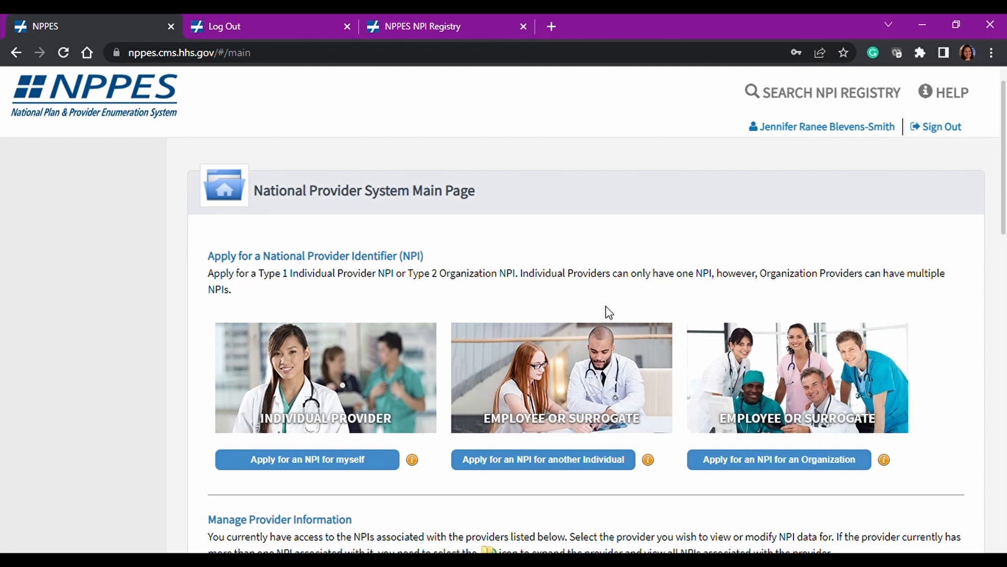
pyautogui.moveTo(847, 299)
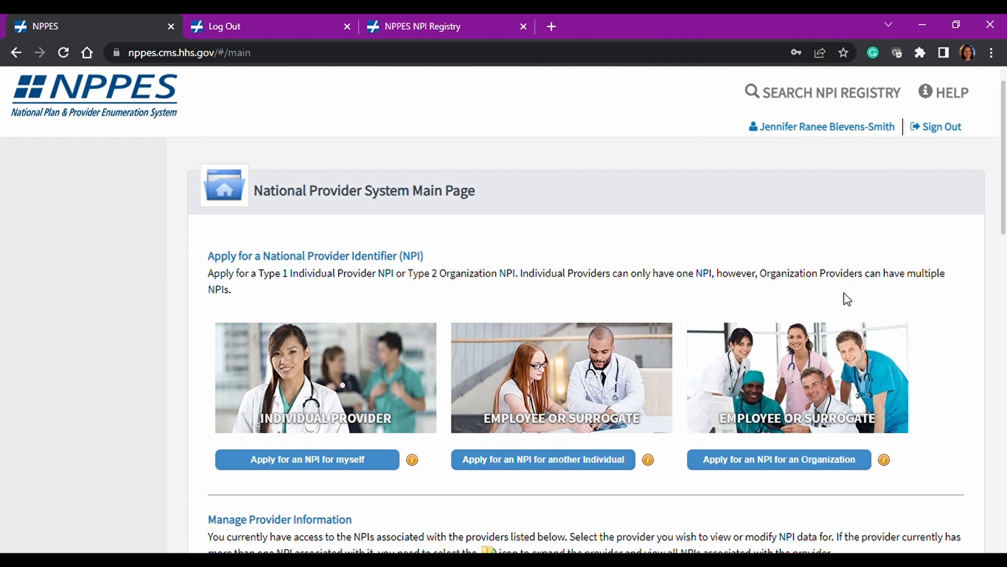
pyautogui.moveTo(851, 292)
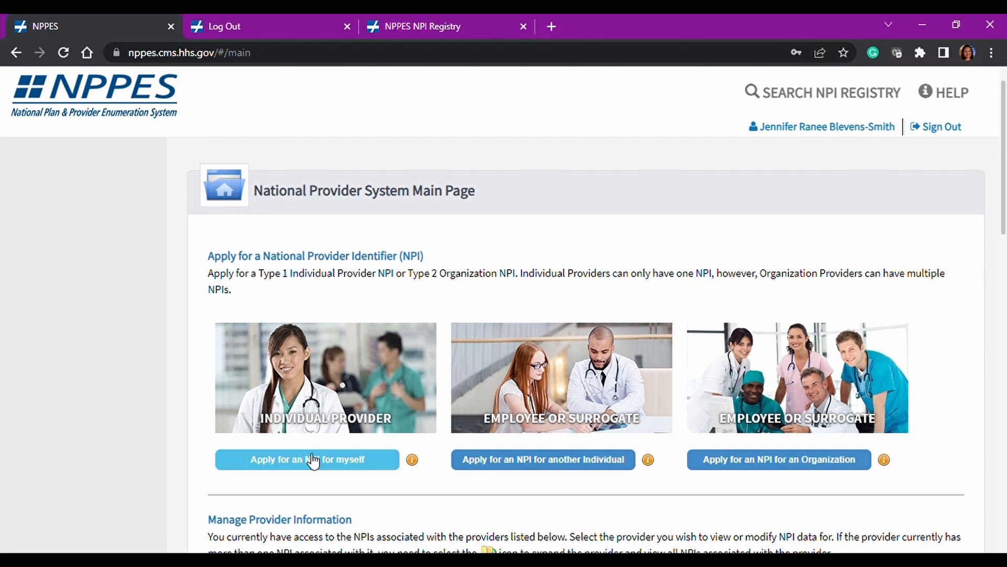
pyautogui.moveTo(291, 483)
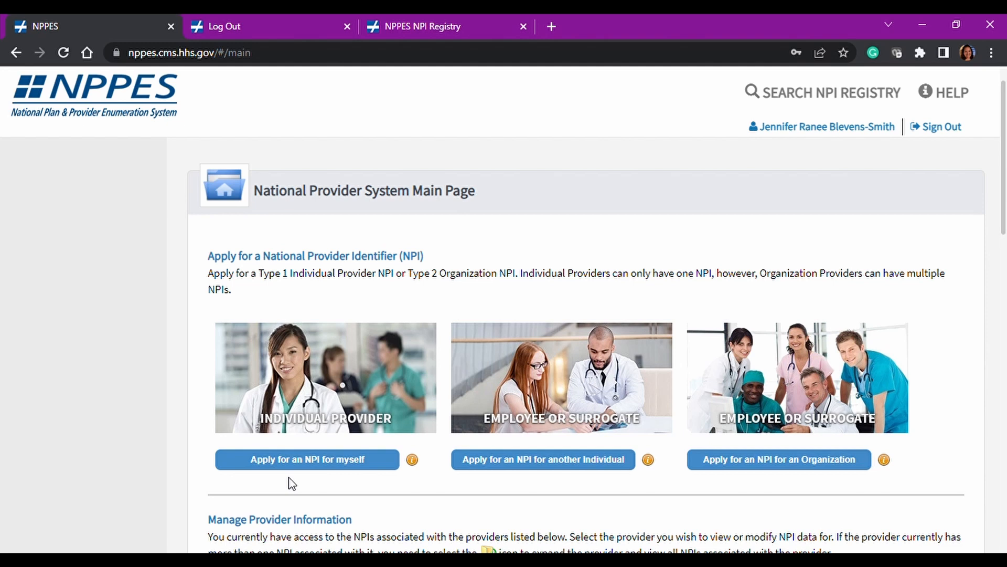
pyautogui.moveTo(304, 480)
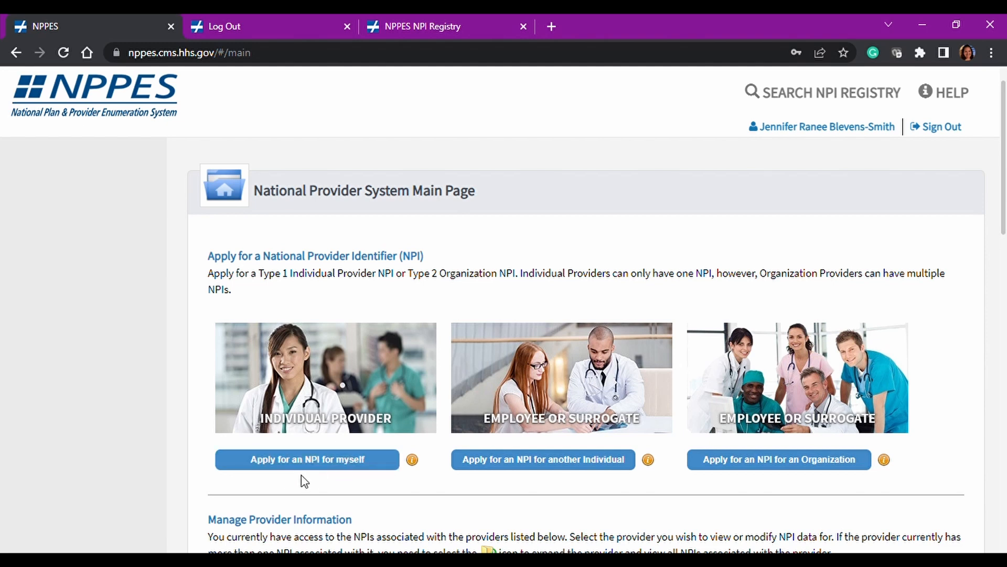
pyautogui.moveTo(192, 336)
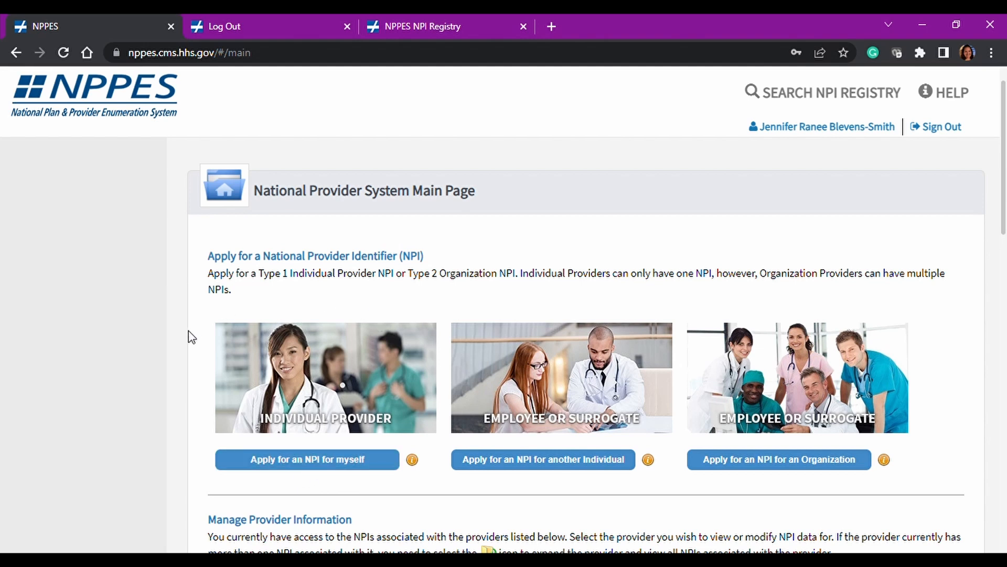
pyautogui.moveTo(595, 353)
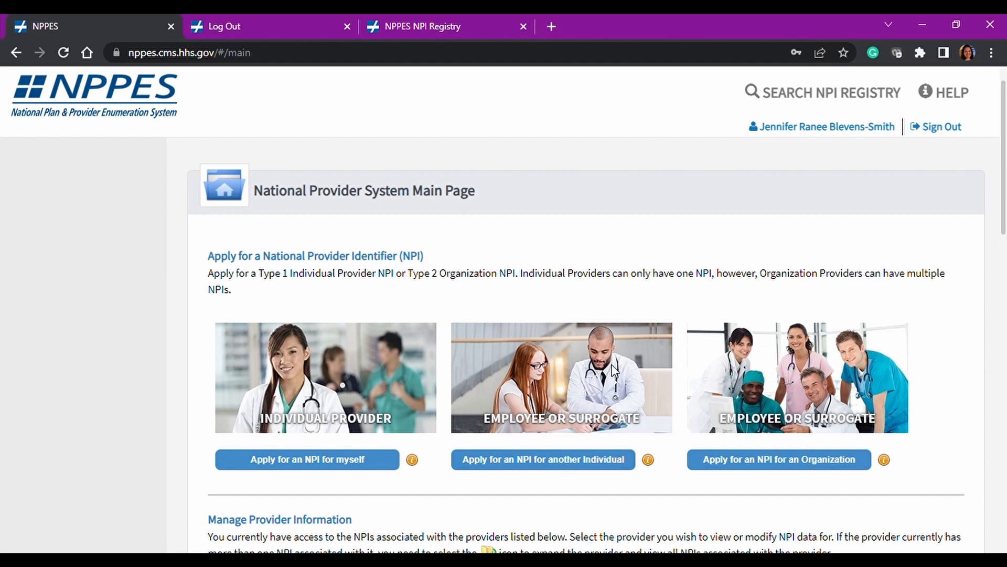
pyautogui.moveTo(701, 506)
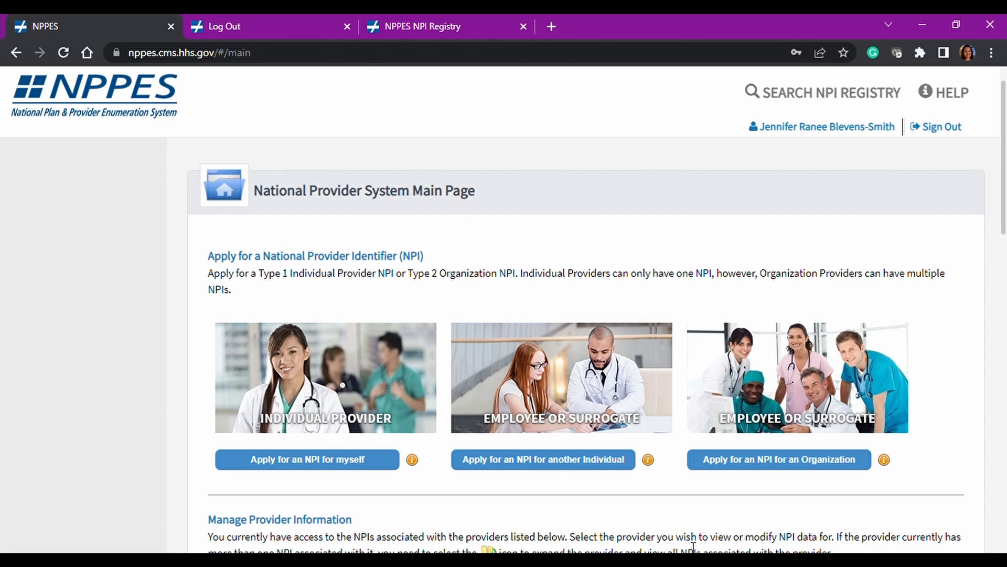
pyautogui.moveTo(779, 521)
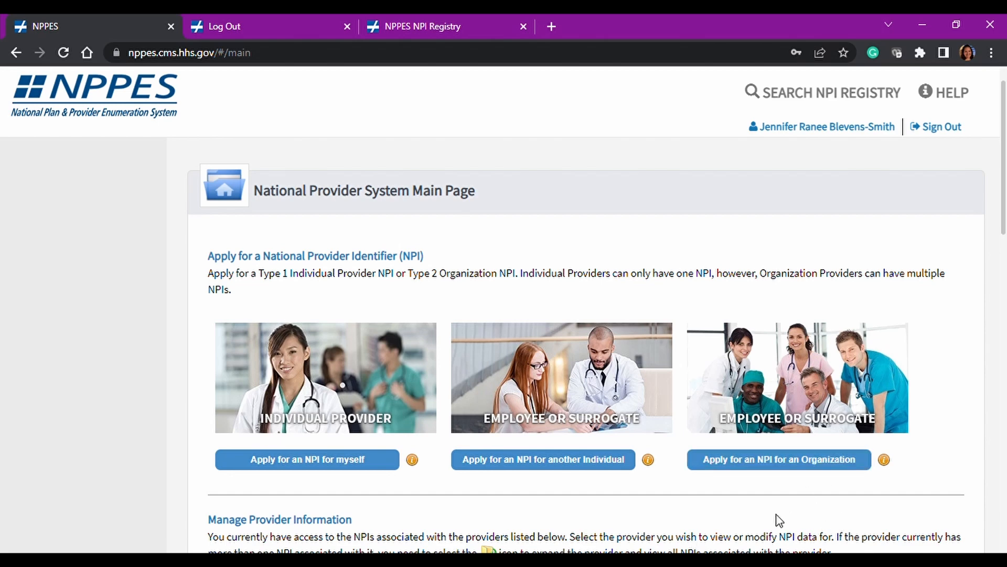
# Scroll down to the Manage Provider Information section and its document upload note.
pyautogui.scroll(-3)
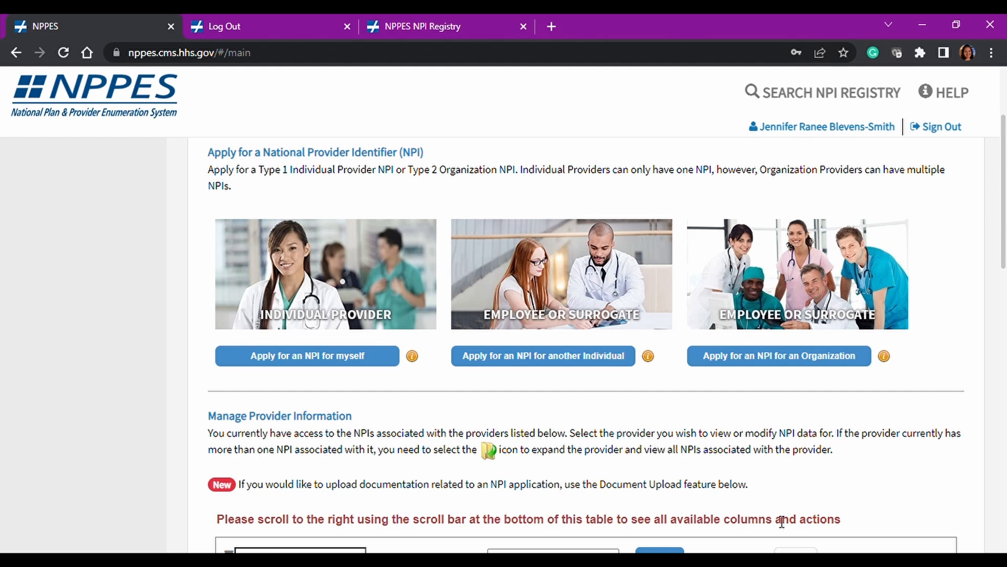
pyautogui.moveTo(639, 440)
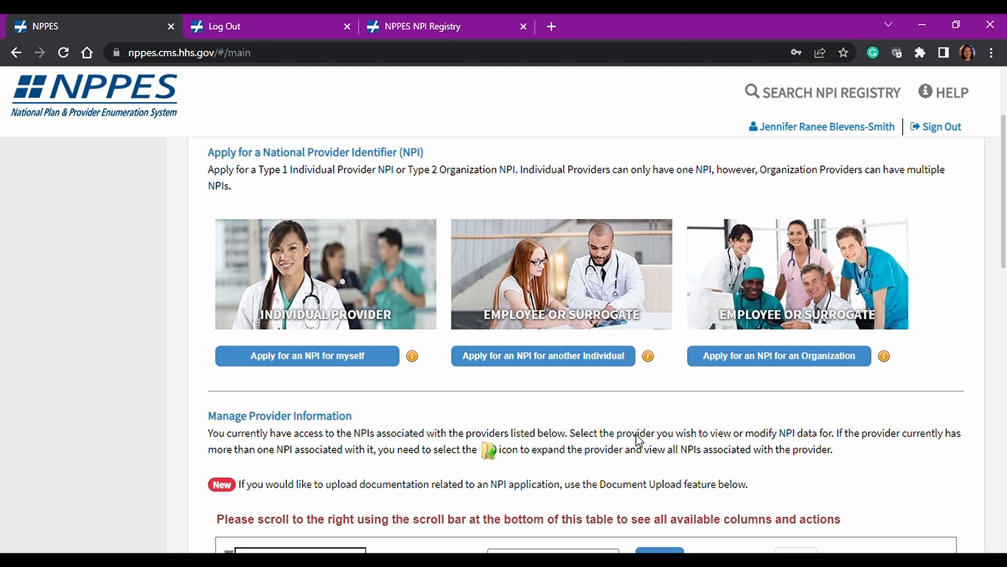
pyautogui.moveTo(611, 464)
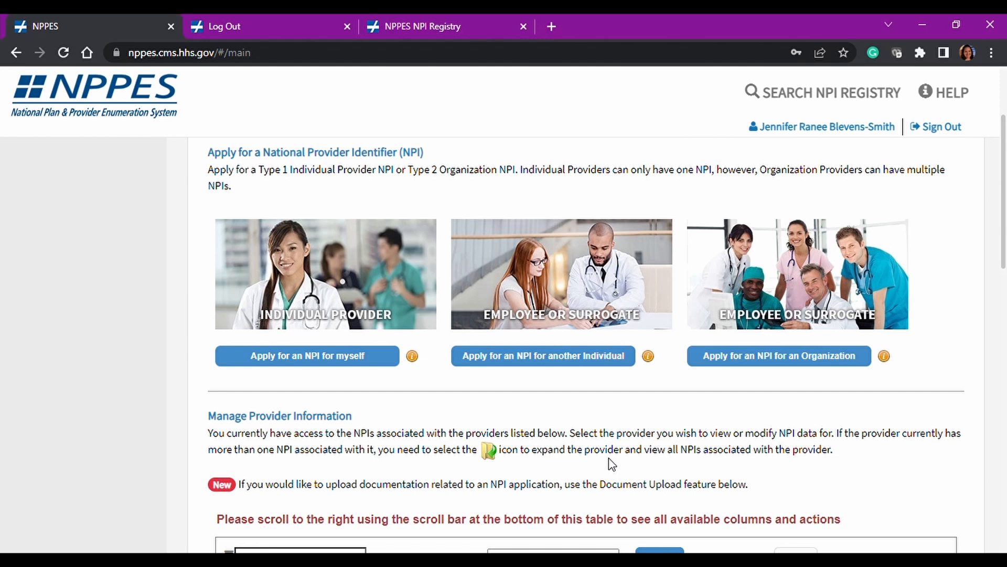
pyautogui.moveTo(394, 248)
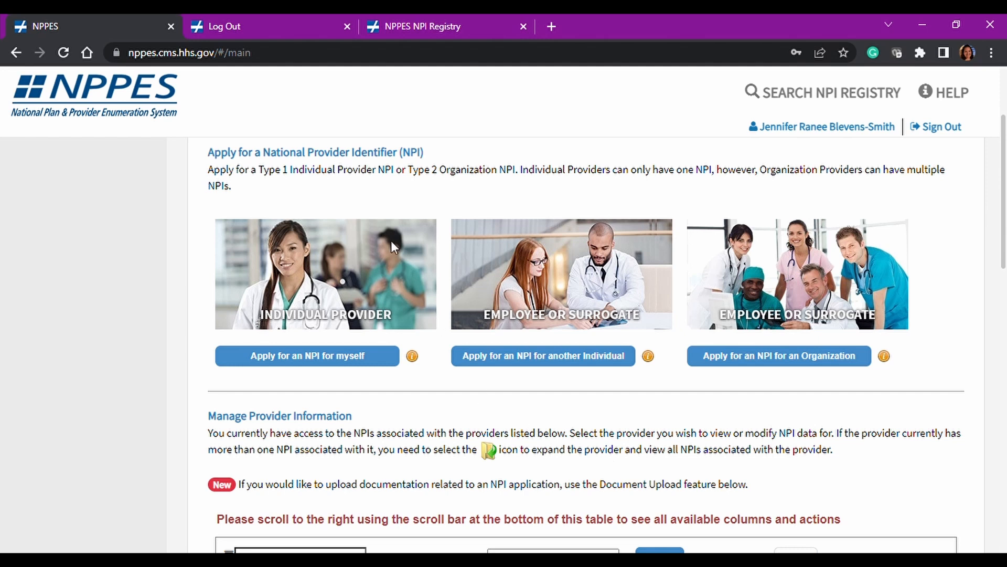
pyautogui.moveTo(145, 158)
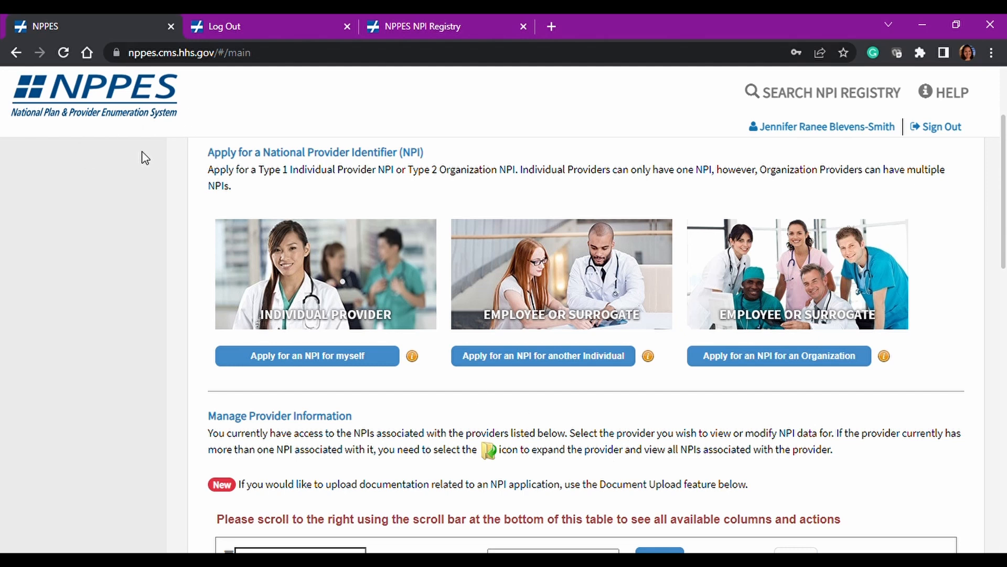
pyautogui.moveTo(480, 38)
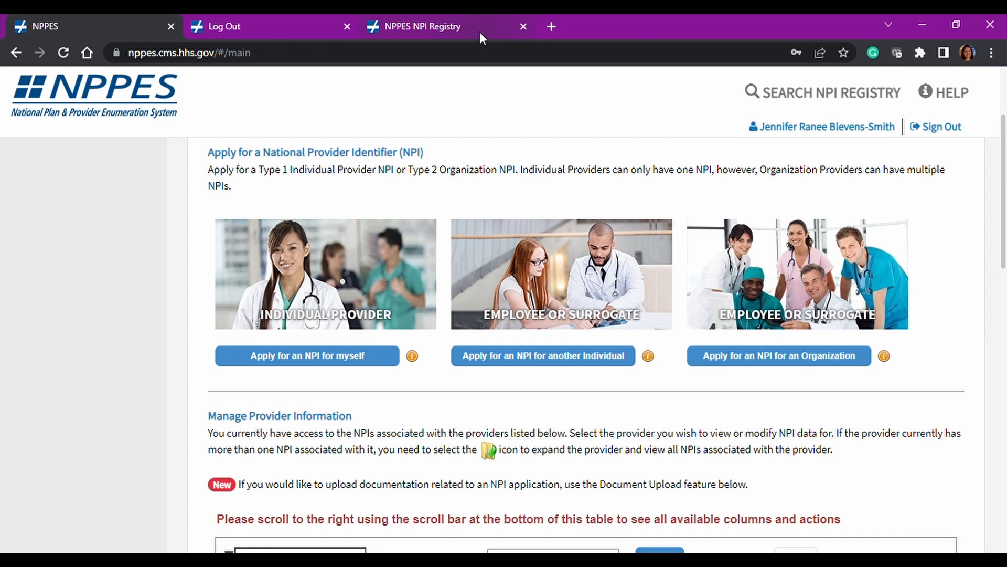
# Switch to the 'NPPES NPI Registry' tab showing the empty Search NPI Records form.
pyautogui.click(421, 26)
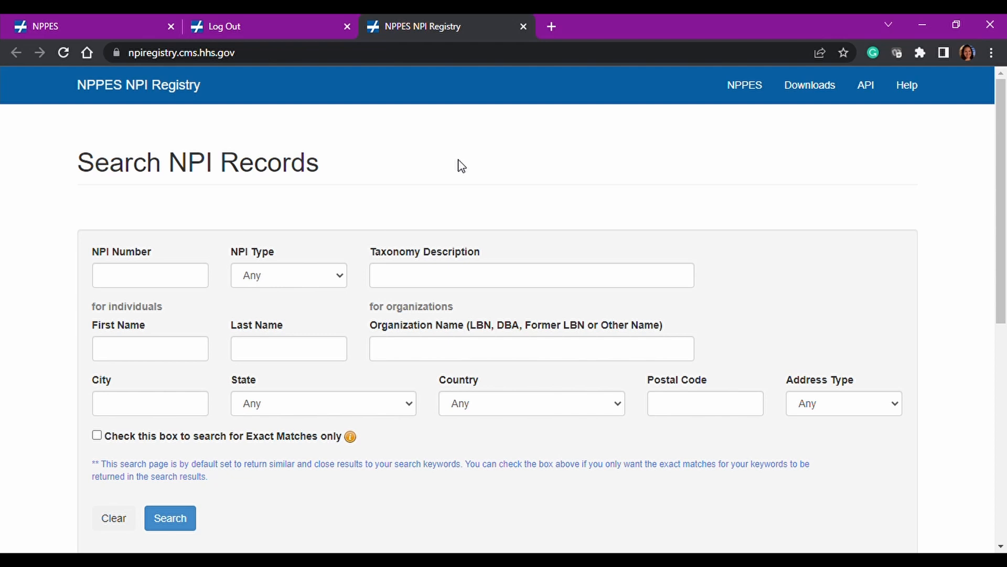
pyautogui.moveTo(137, 182)
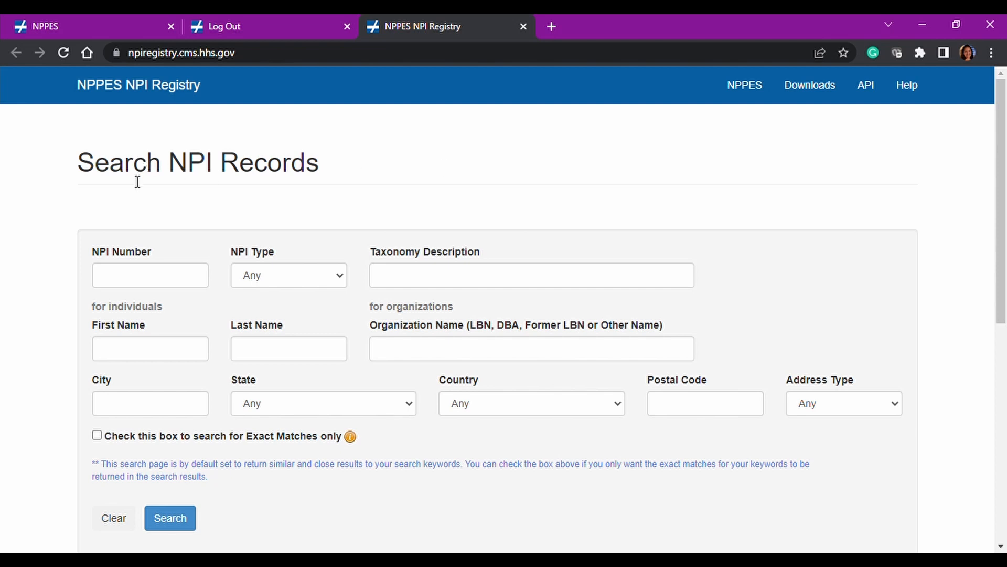
pyautogui.moveTo(356, 189)
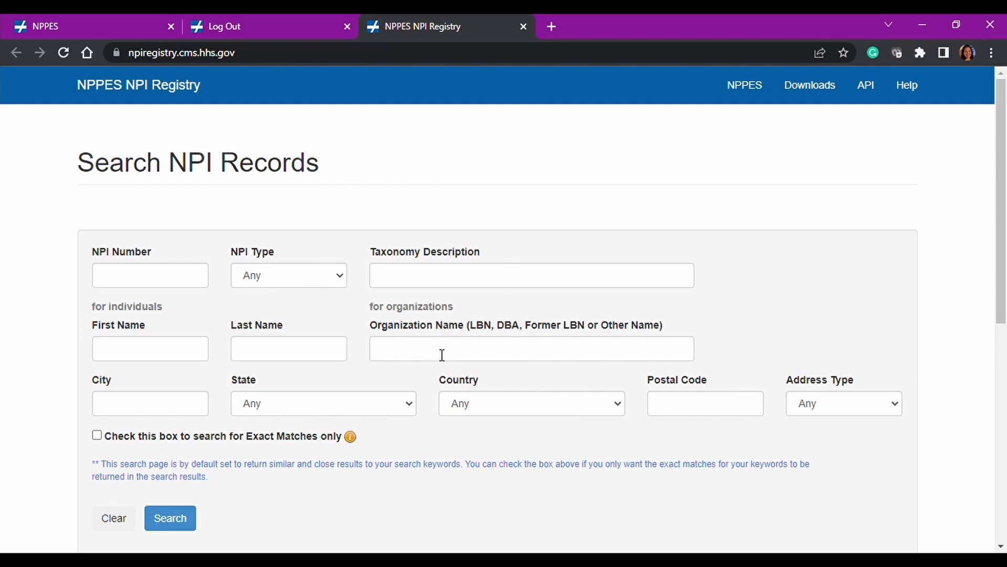
pyautogui.moveTo(221, 334)
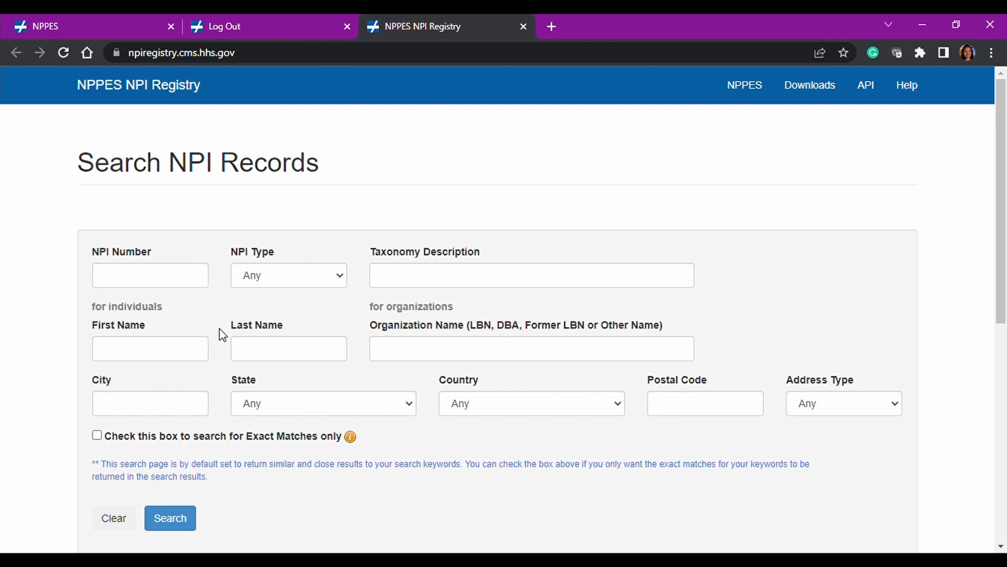
pyautogui.moveTo(695, 215)
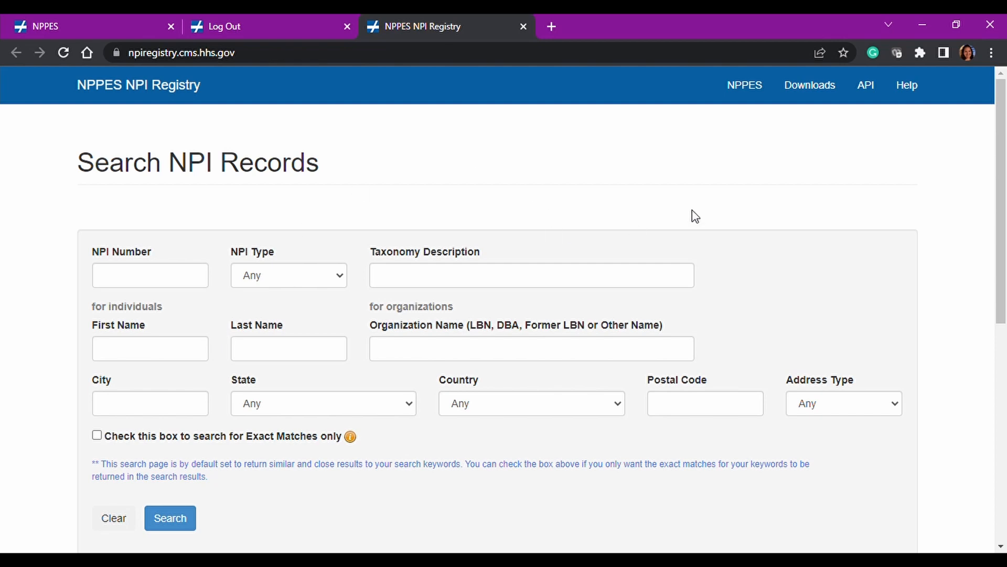